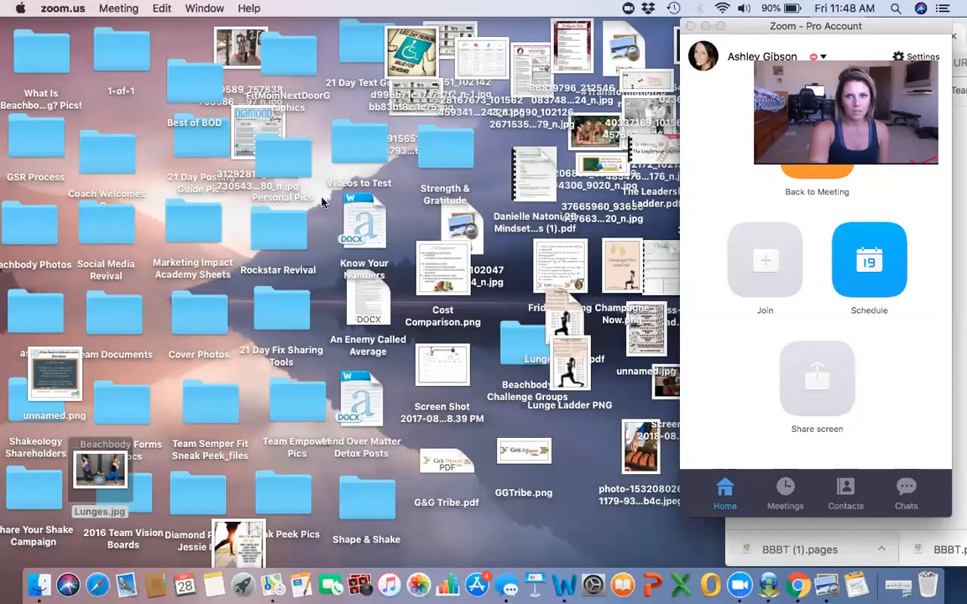
mouse_move(798, 584)
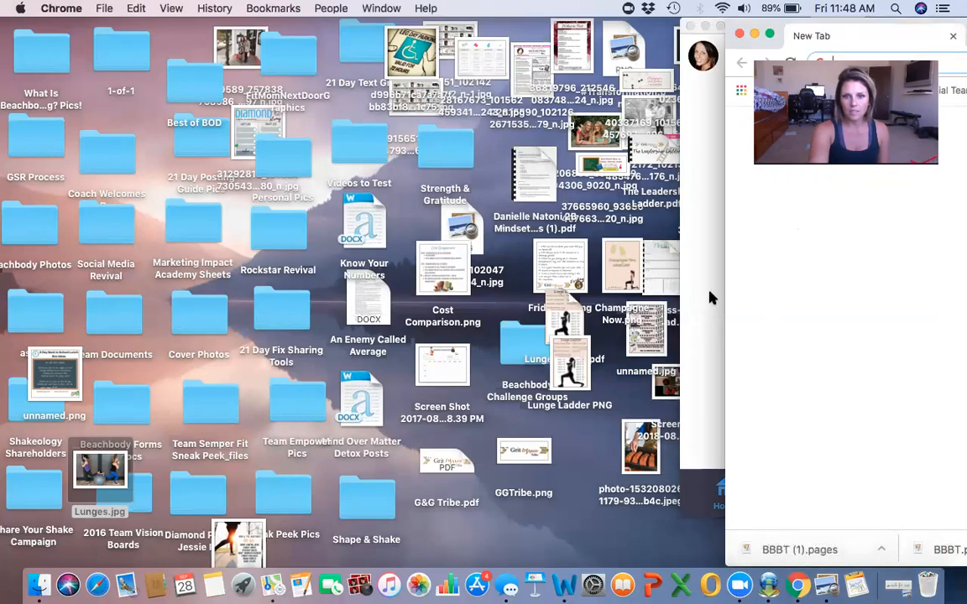
mouse_move(507, 584)
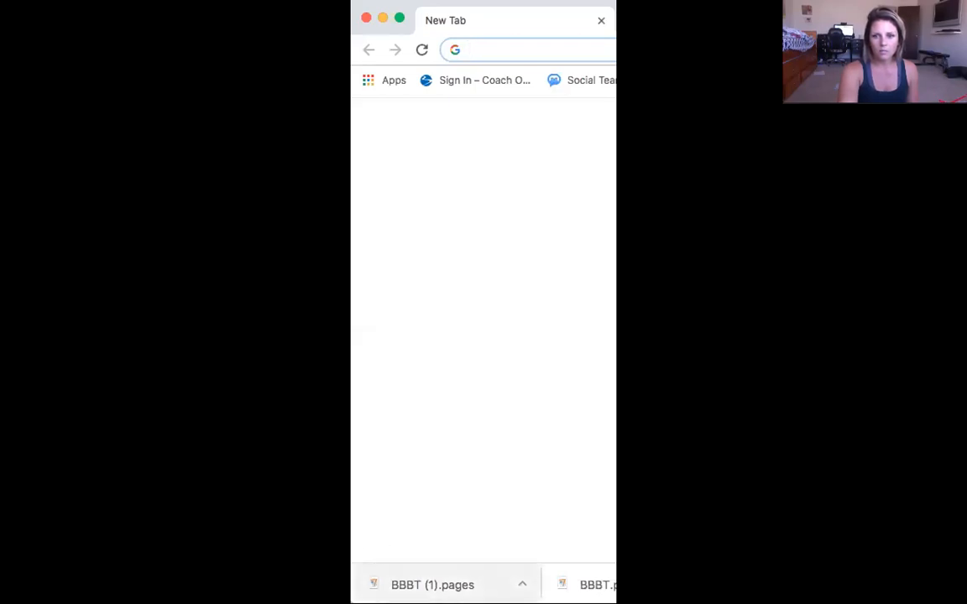
mouse_move(411, 185)
type("facebook.com")
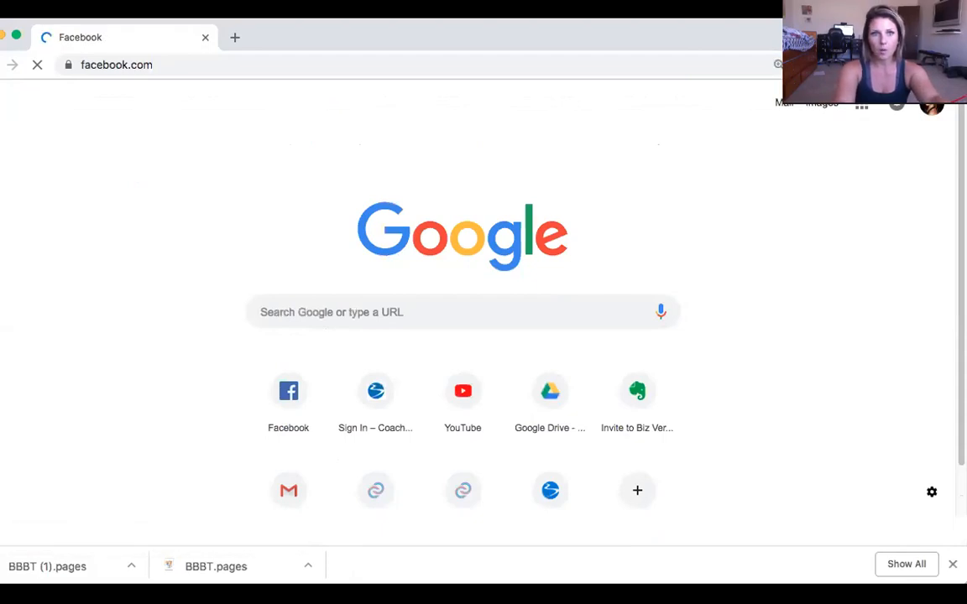
Step: Search Facebook for 'our best last' and run the suggested 90 days challenge search
left_click(289, 389)
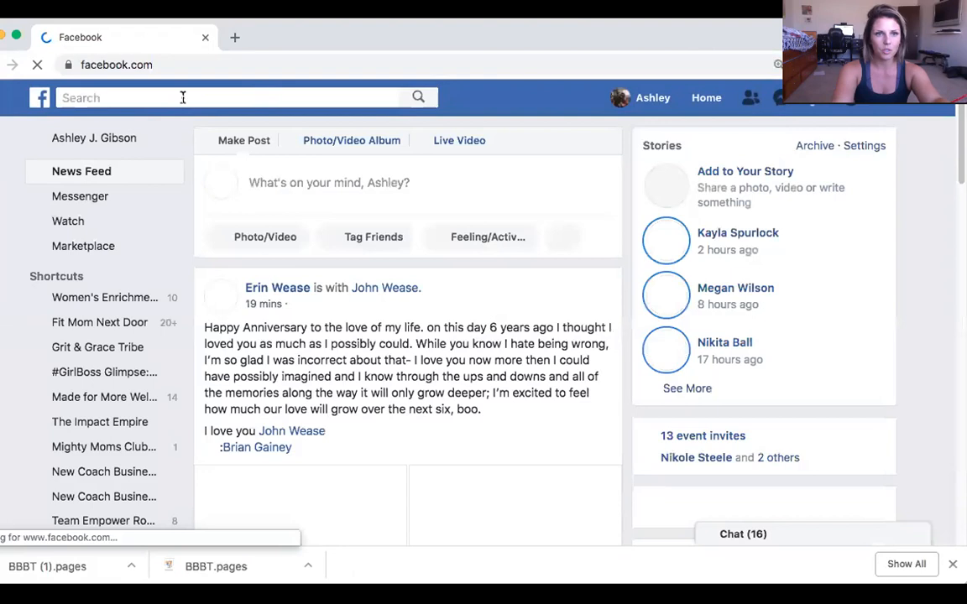
type("our")
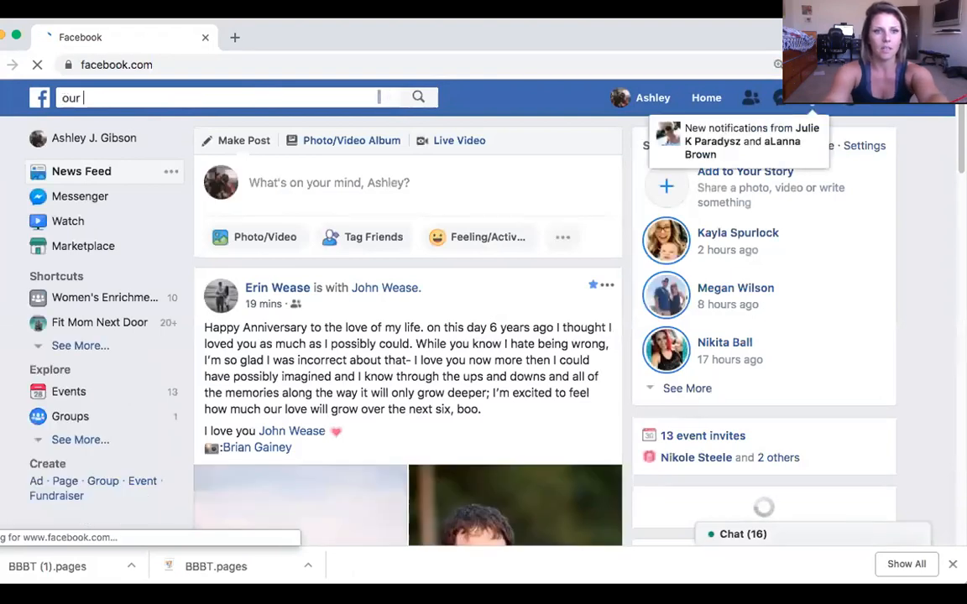
type("best last")
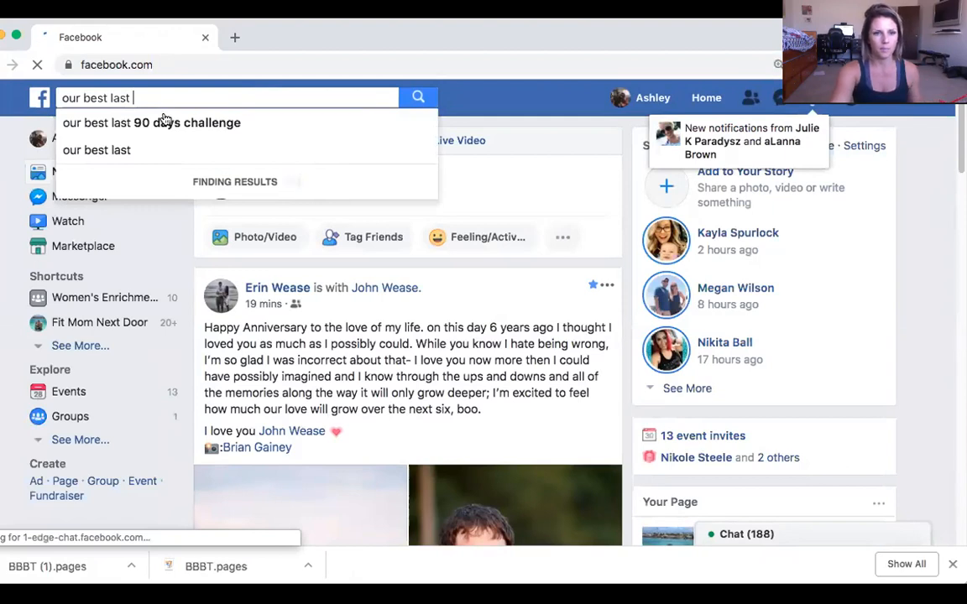
left_click(151, 123)
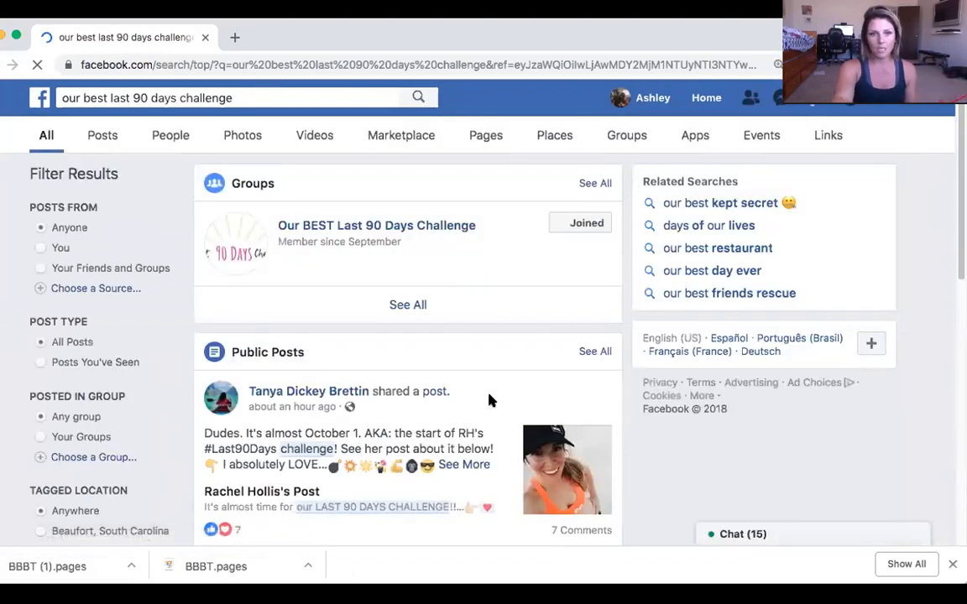
Step: Go into the Our BEST Last 90 Days Challenge group and show its Units section
left_click(745, 533)
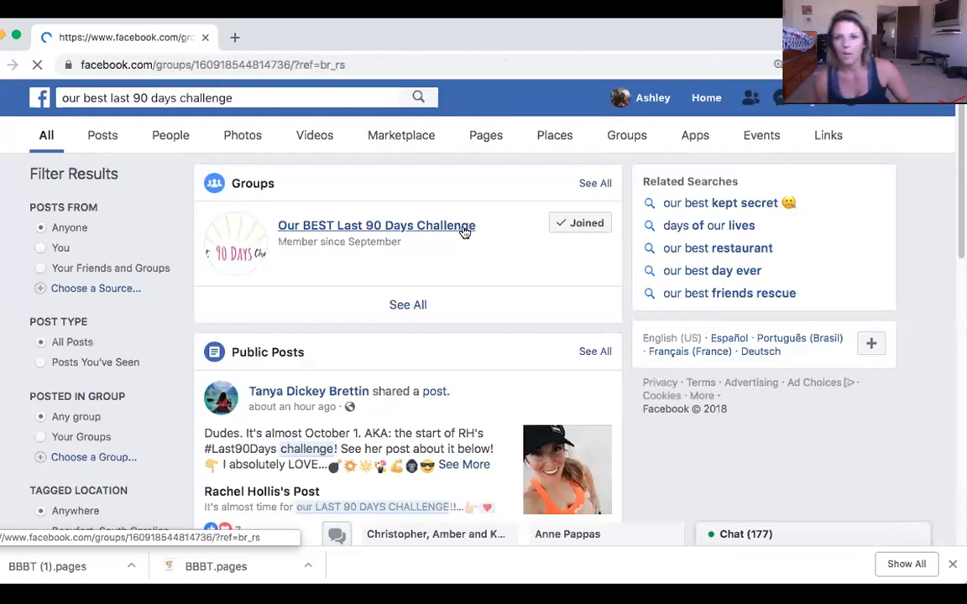
left_click(375, 224)
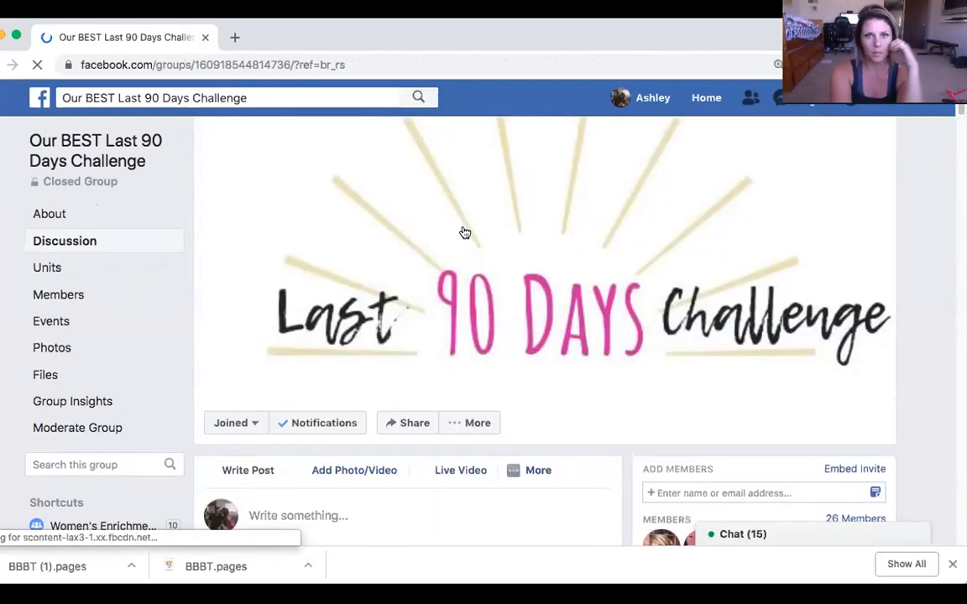
scroll("down", 3)
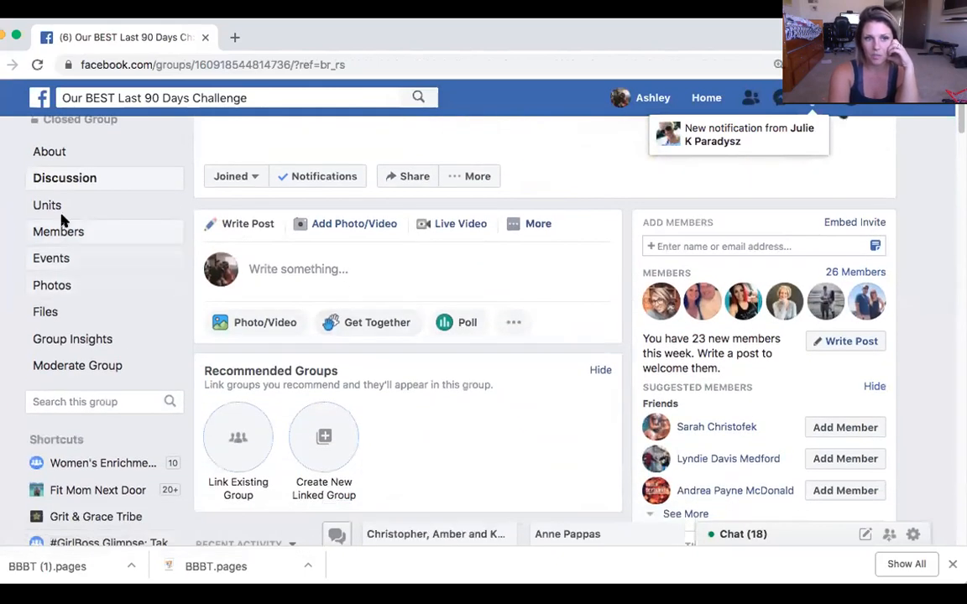
left_click(47, 205)
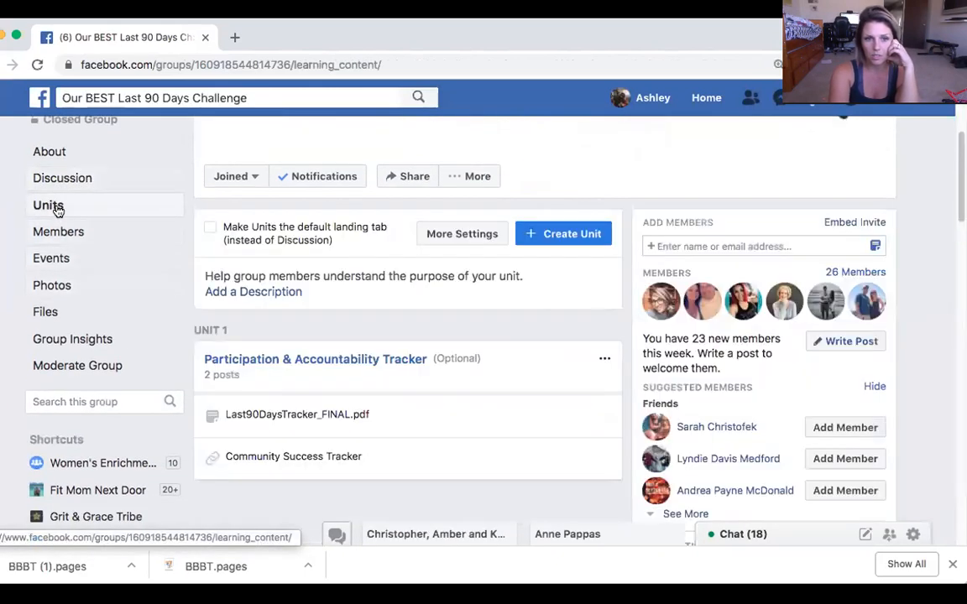
Step: Bring up the Community Success Tracker post with its Google Sheets link
scroll("down", 3)
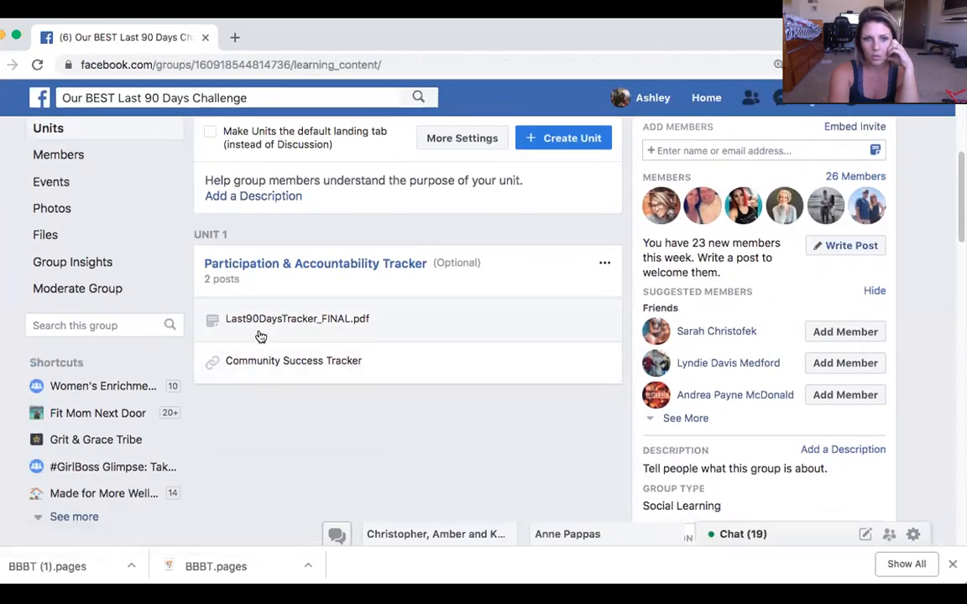
mouse_move(276, 328)
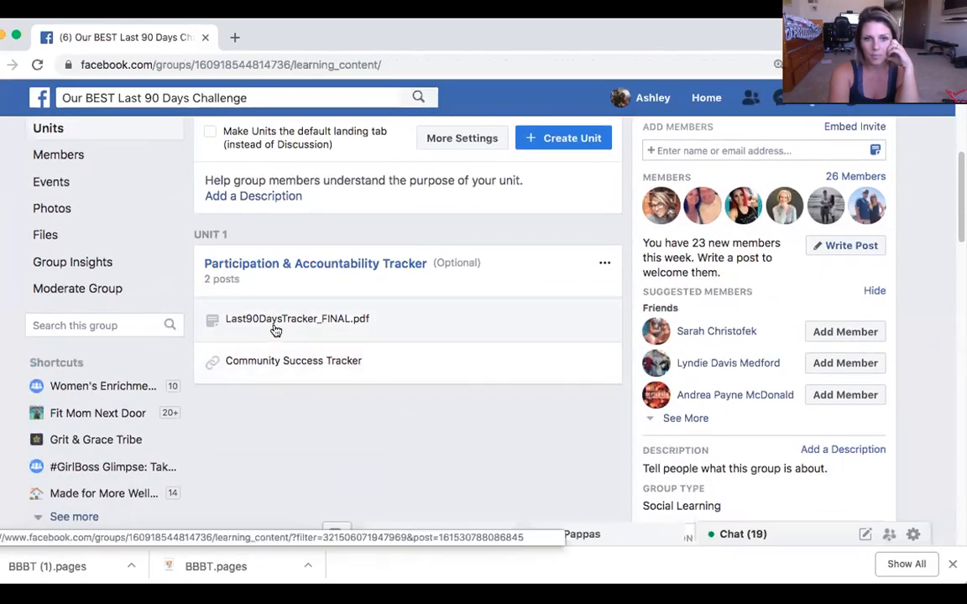
mouse_move(275, 352)
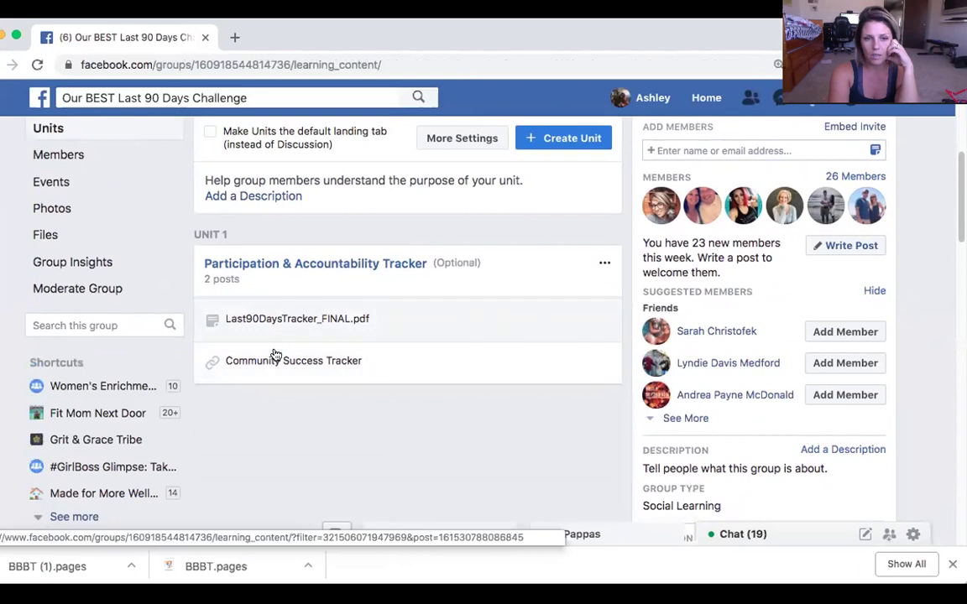
mouse_move(282, 375)
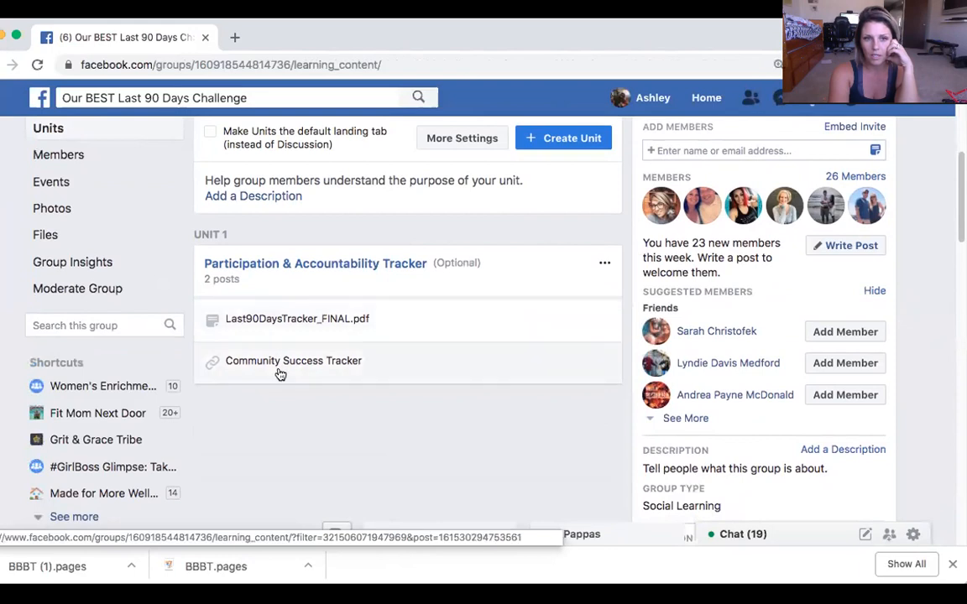
left_click(292, 361)
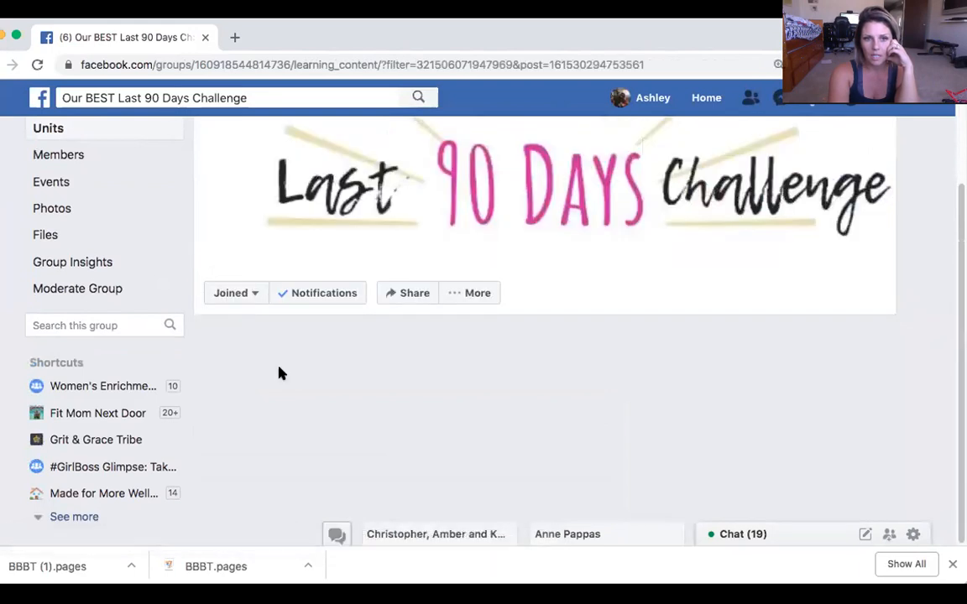
scroll("down", 3)
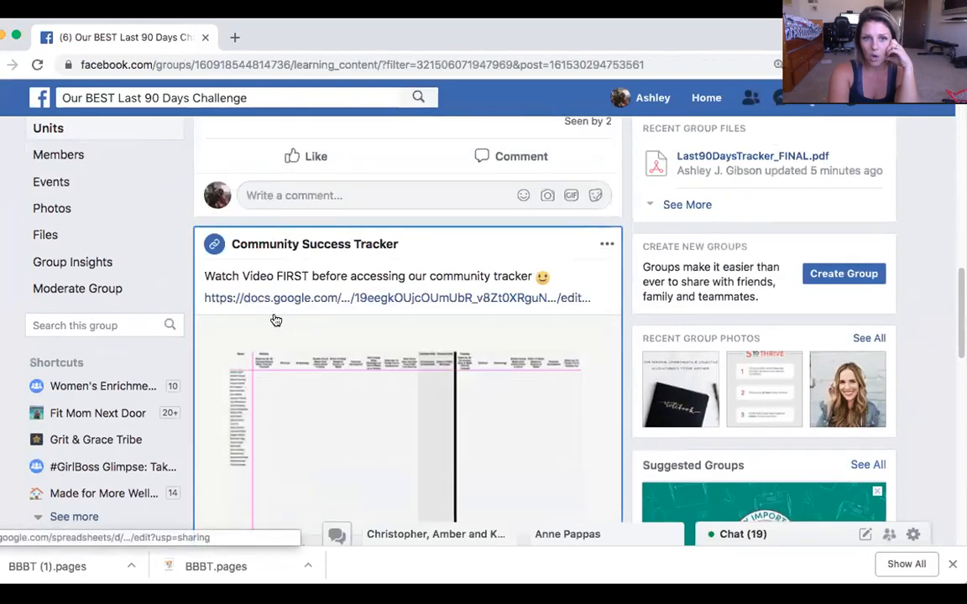
Step: Follow the docs.google.com link to load the My BEST Last 90 Days tracker spreadsheet
left_click(396, 298)
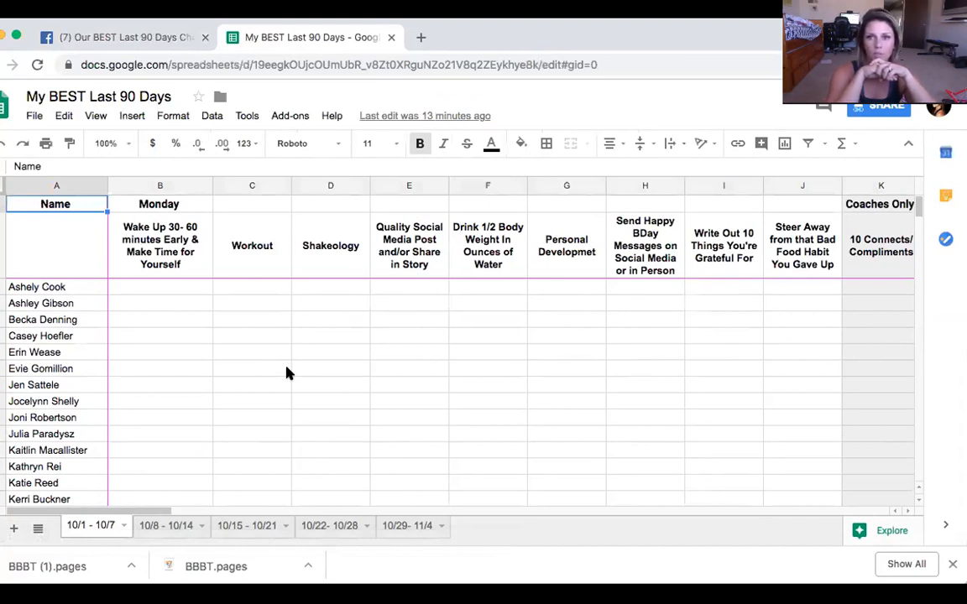
mouse_move(125, 268)
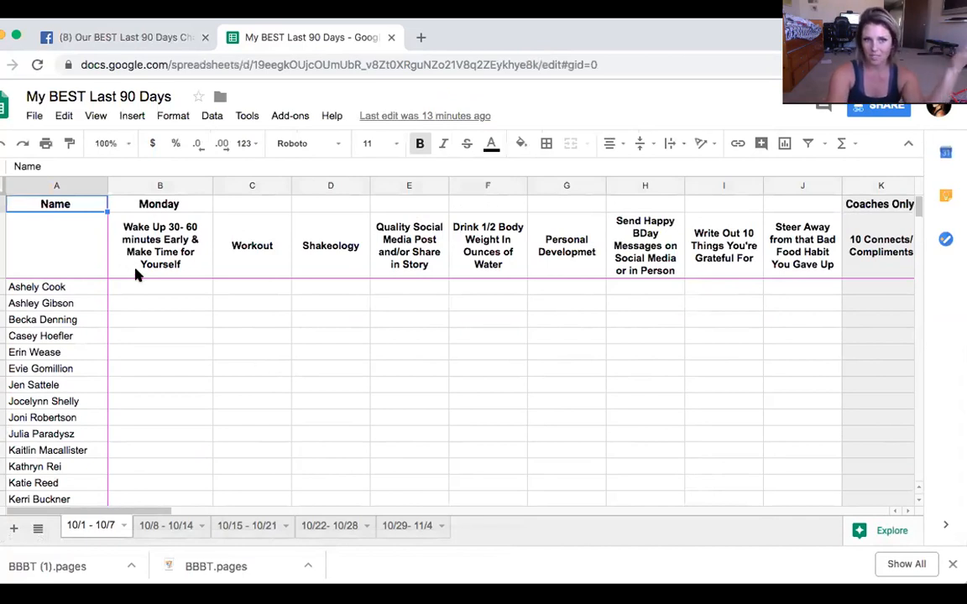
mouse_move(172, 261)
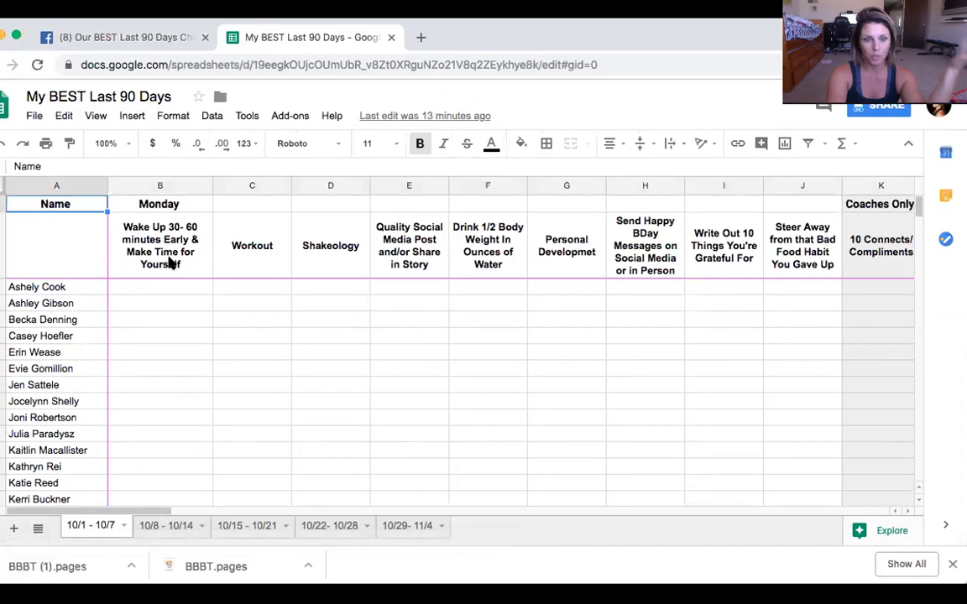
mouse_move(334, 265)
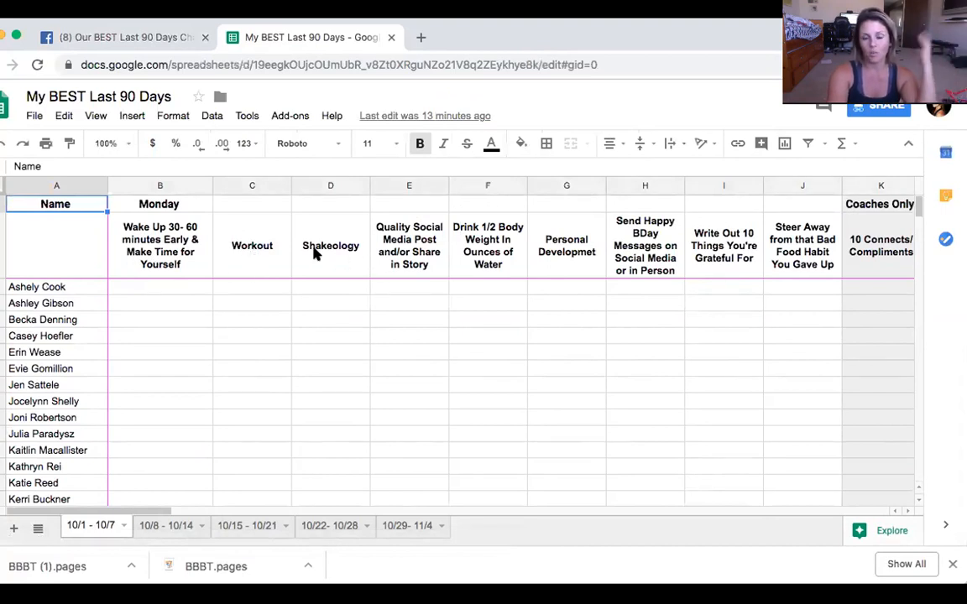
mouse_move(411, 248)
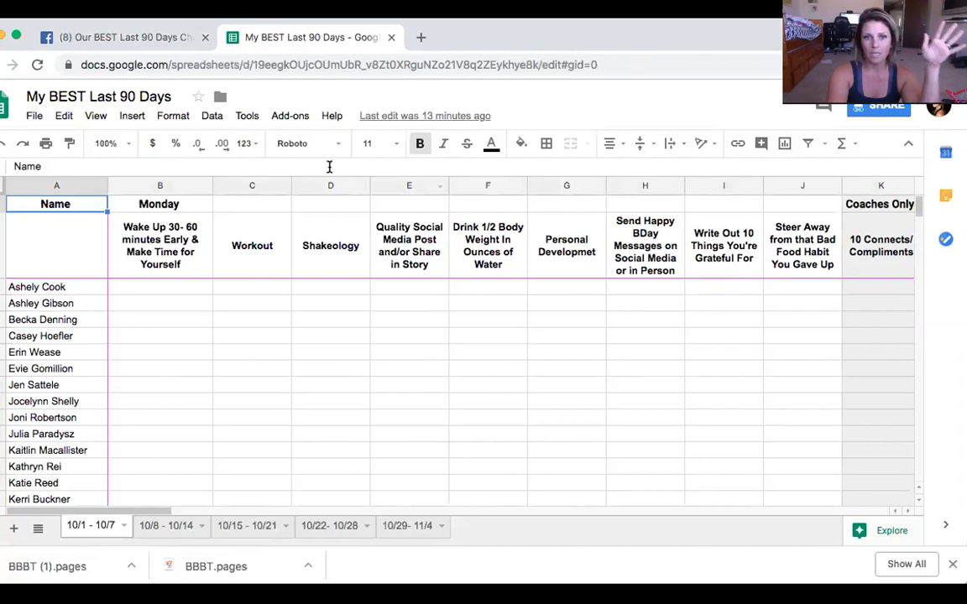
mouse_move(389, 238)
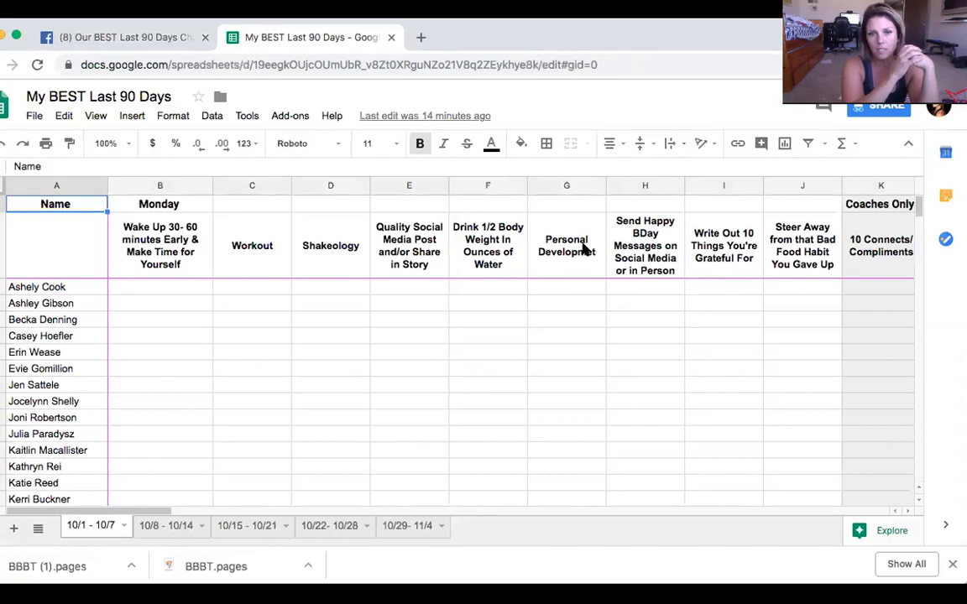
mouse_move(624, 235)
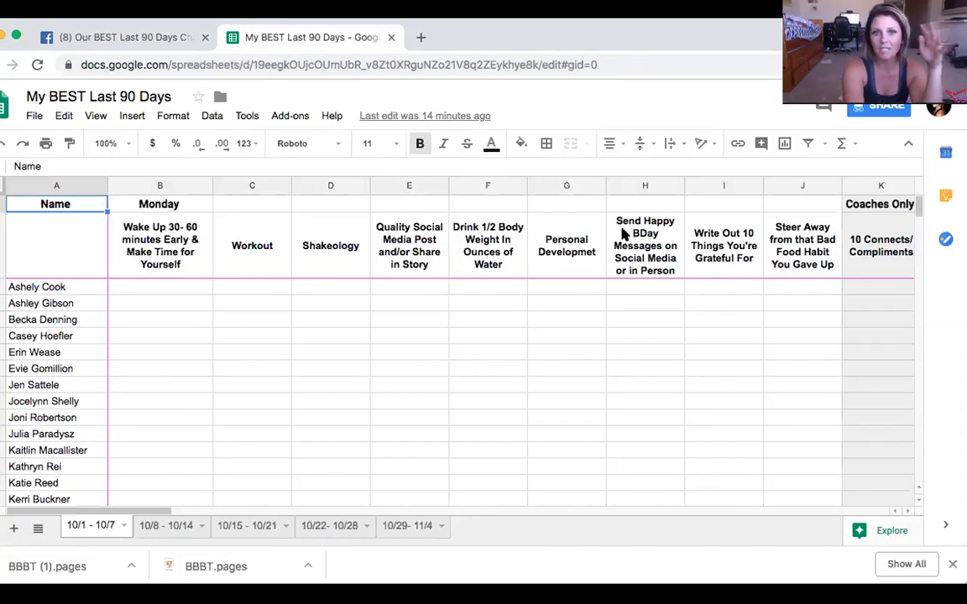
mouse_move(562, 232)
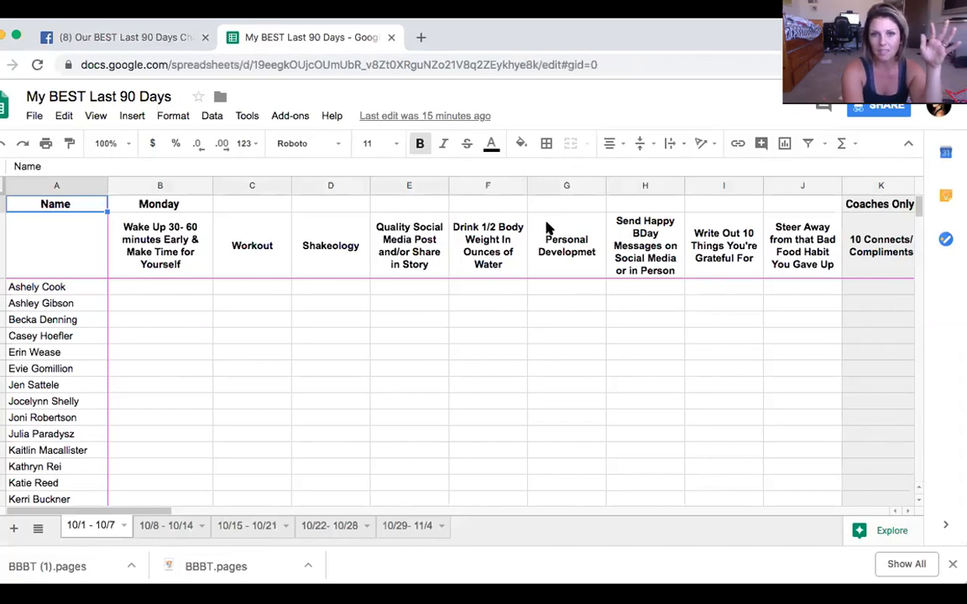
mouse_move(569, 295)
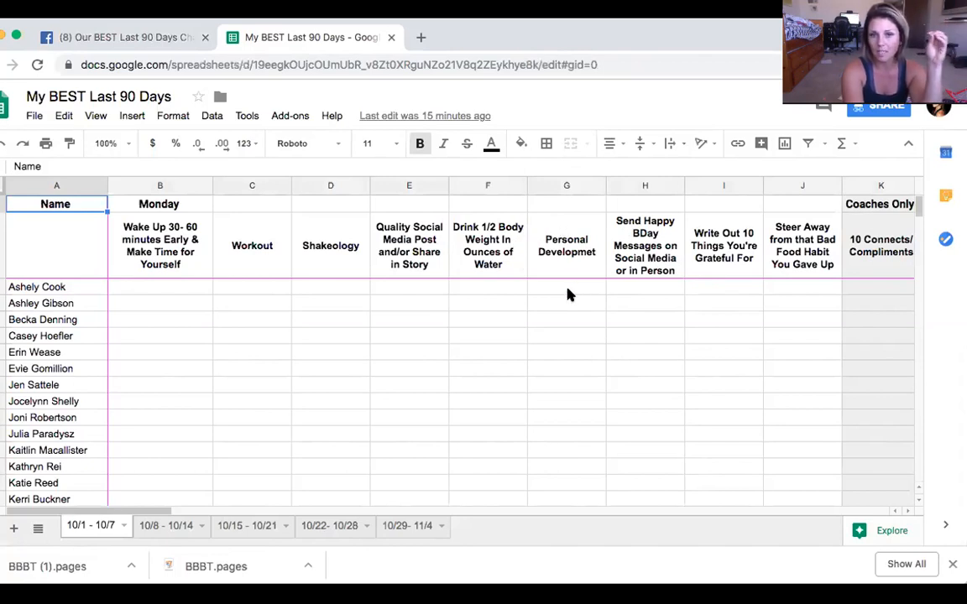
mouse_move(562, 288)
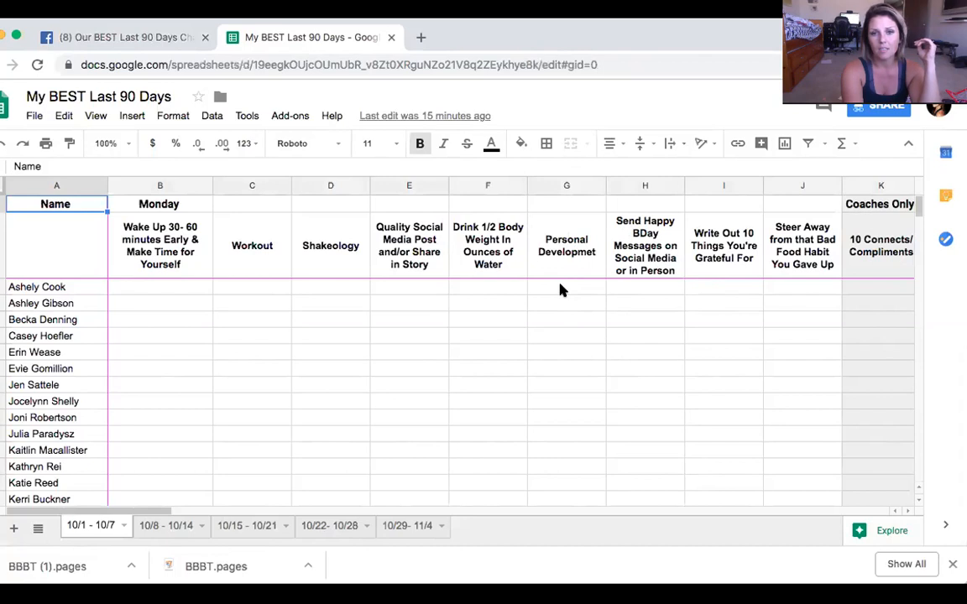
mouse_move(554, 279)
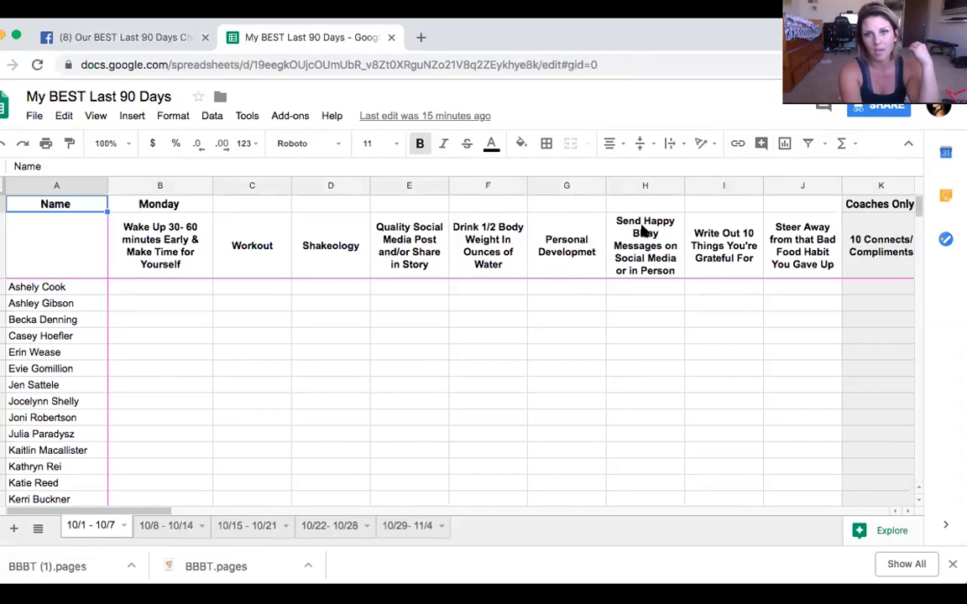
mouse_move(638, 251)
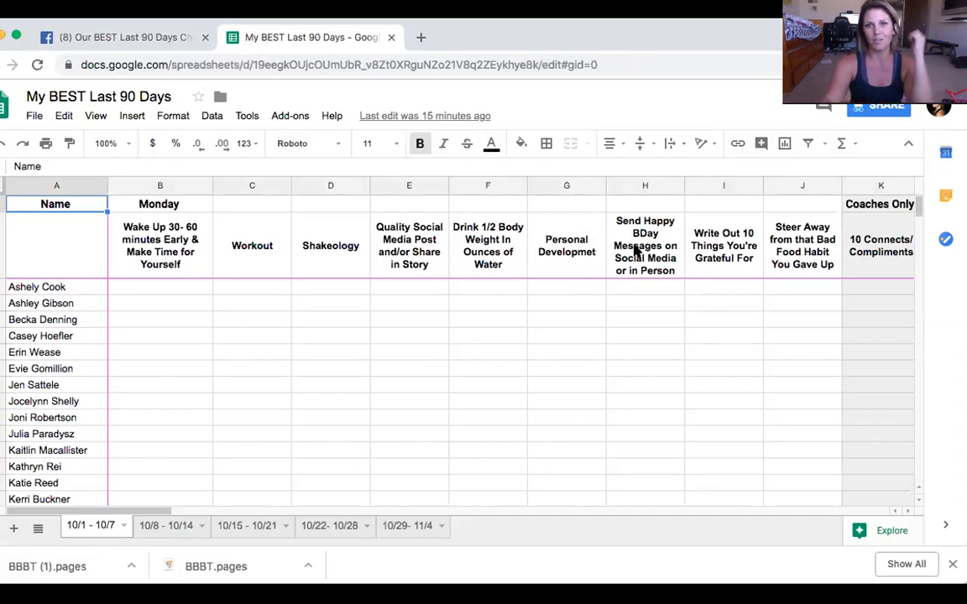
mouse_move(693, 184)
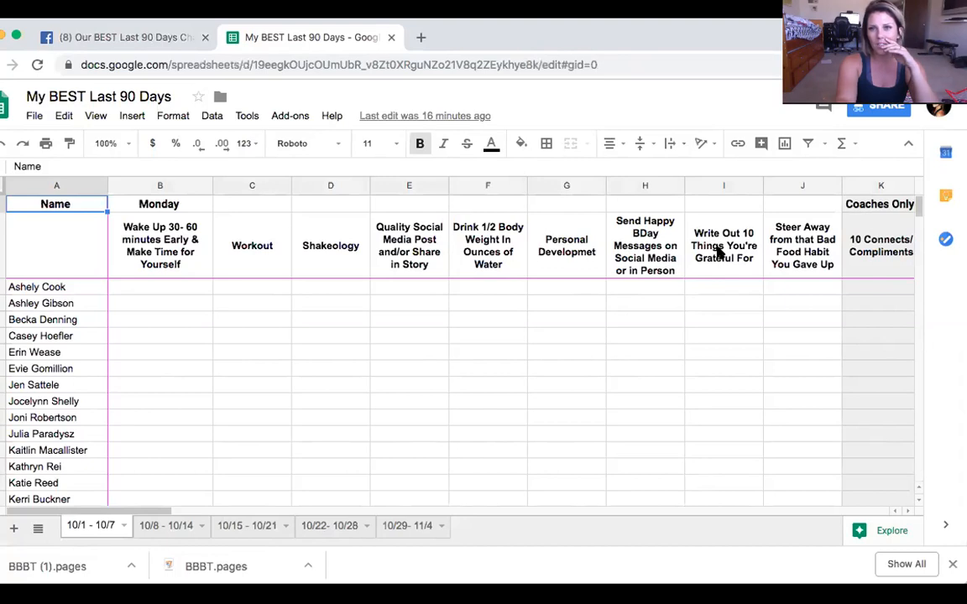
mouse_move(745, 258)
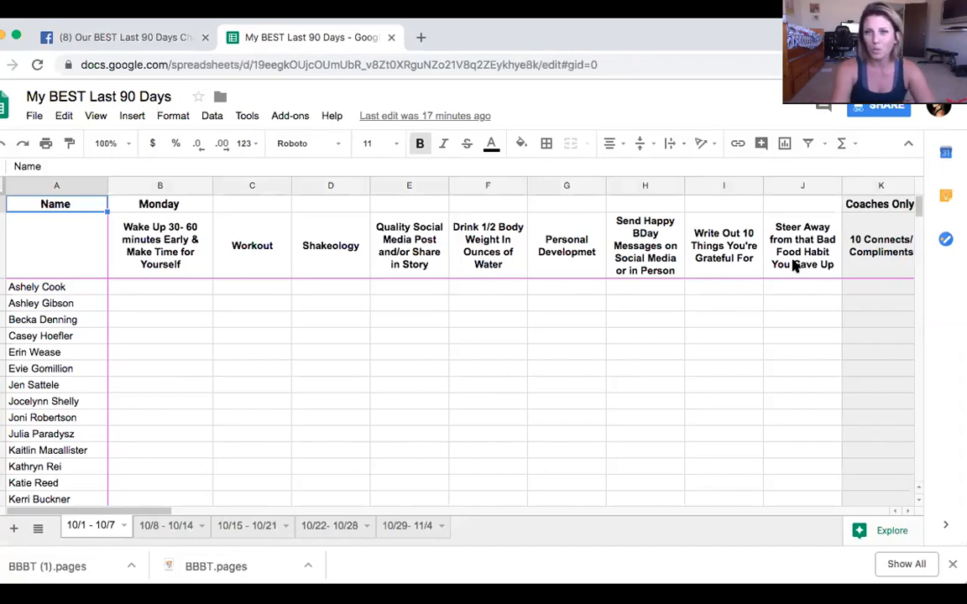
mouse_move(748, 221)
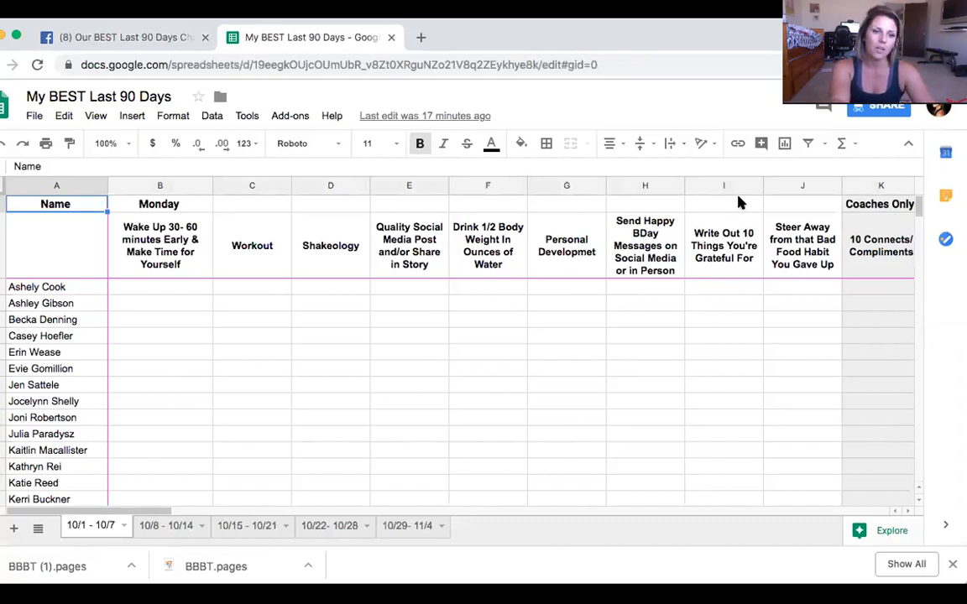
mouse_move(796, 265)
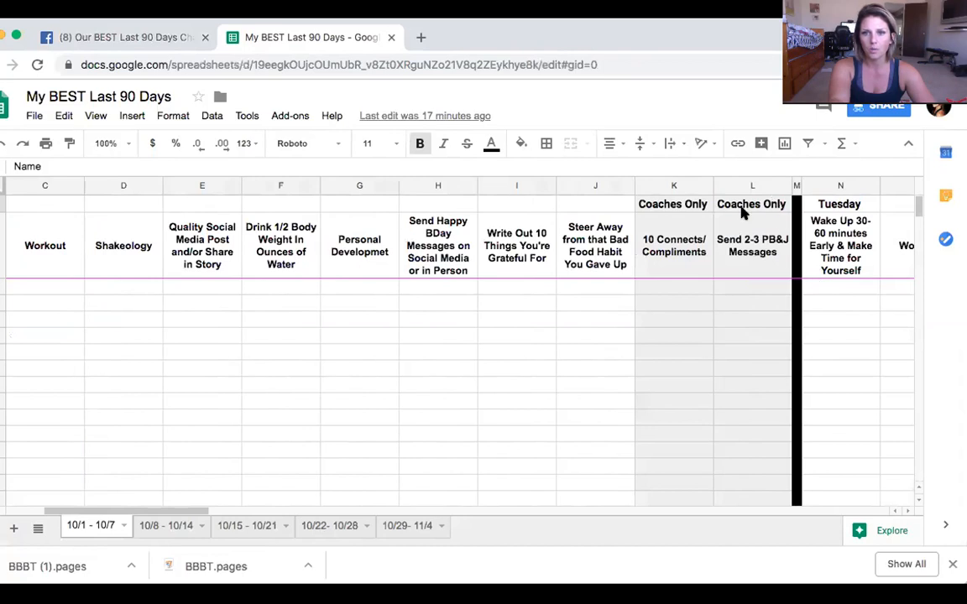
mouse_move(665, 260)
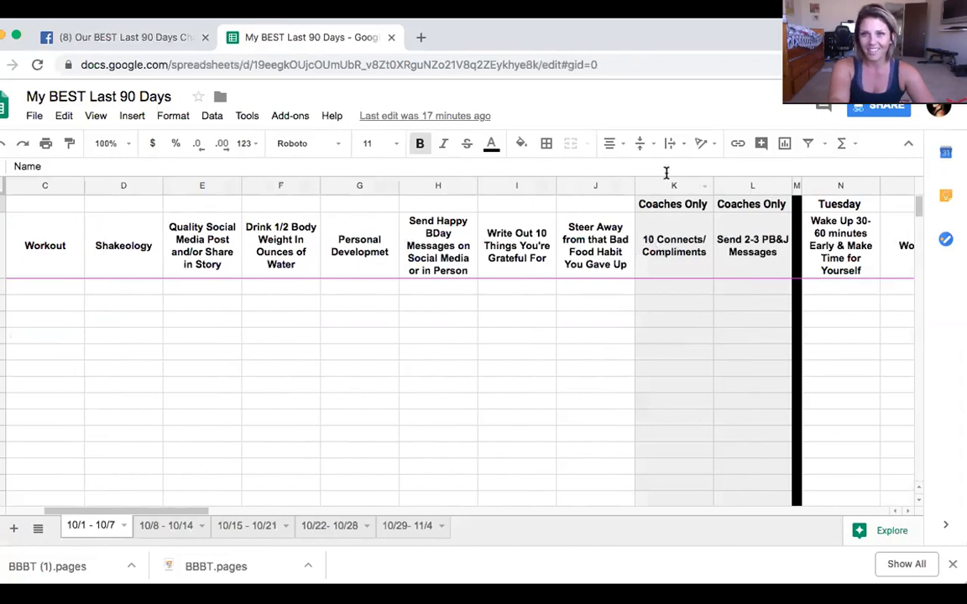
mouse_move(658, 267)
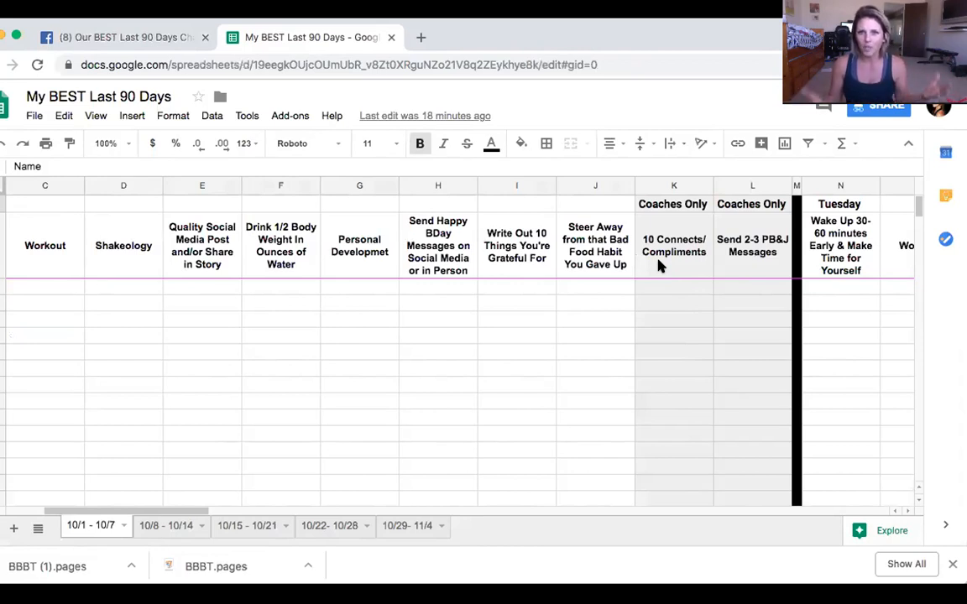
mouse_move(708, 252)
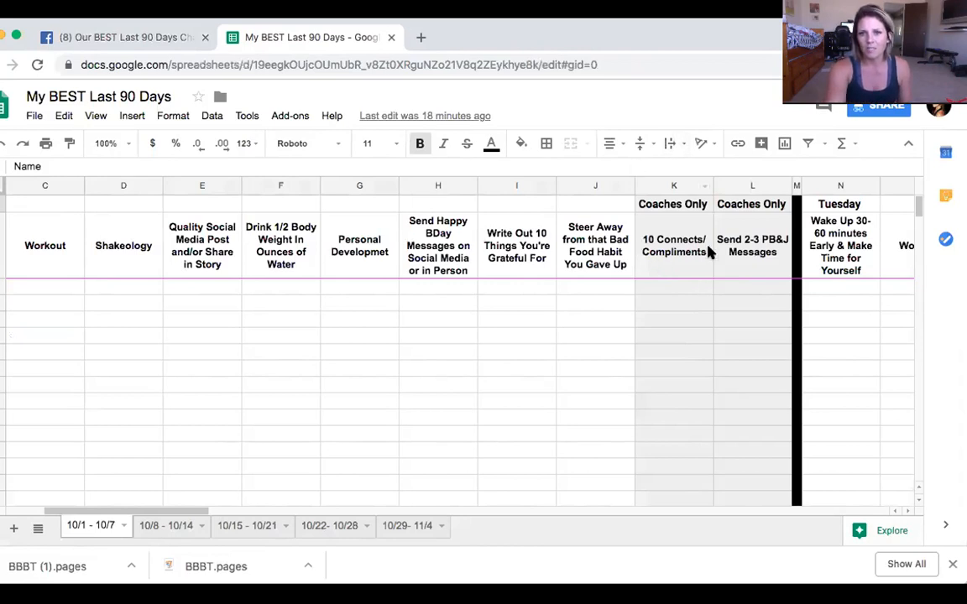
mouse_move(653, 270)
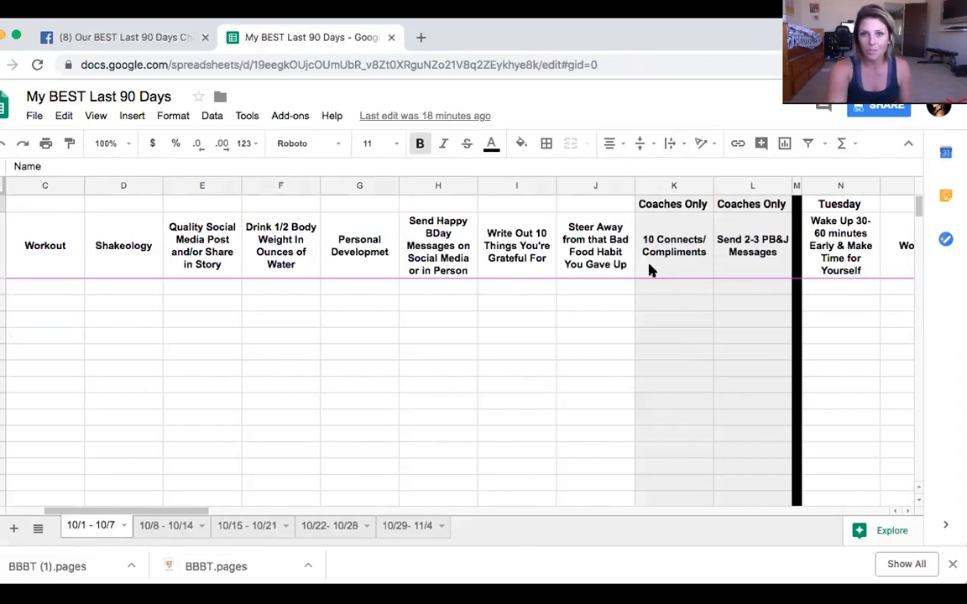
mouse_move(654, 242)
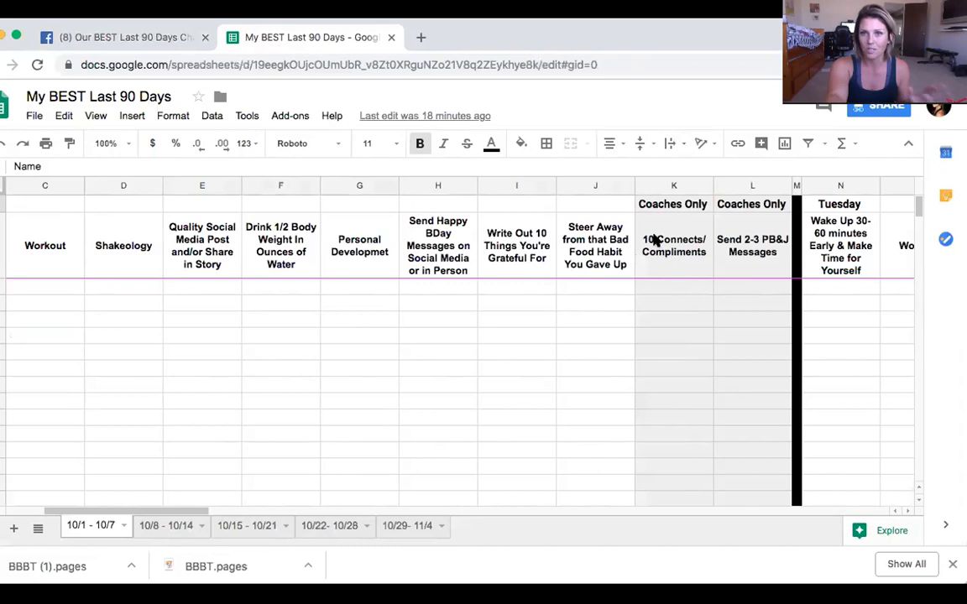
mouse_move(656, 242)
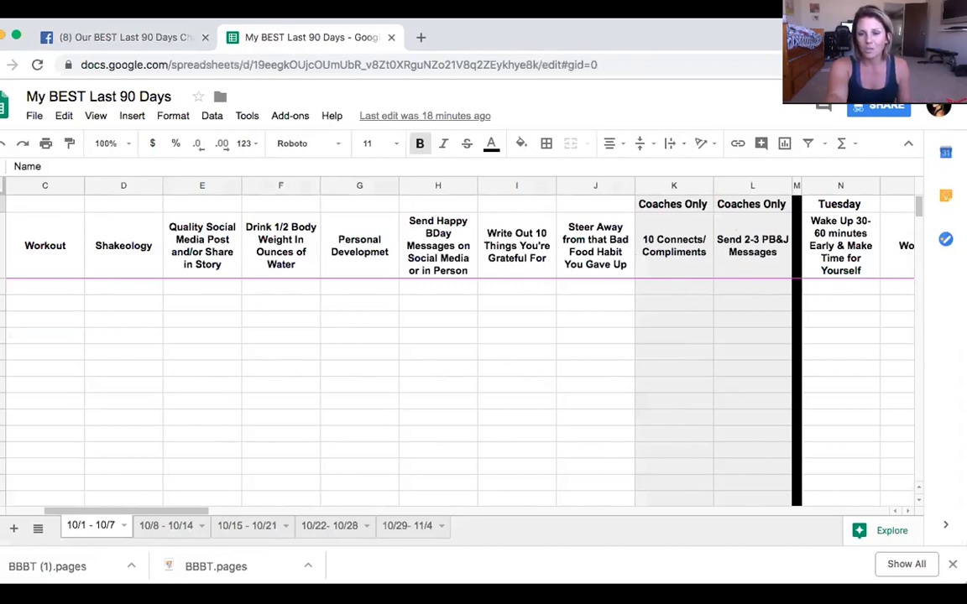
mouse_move(681, 319)
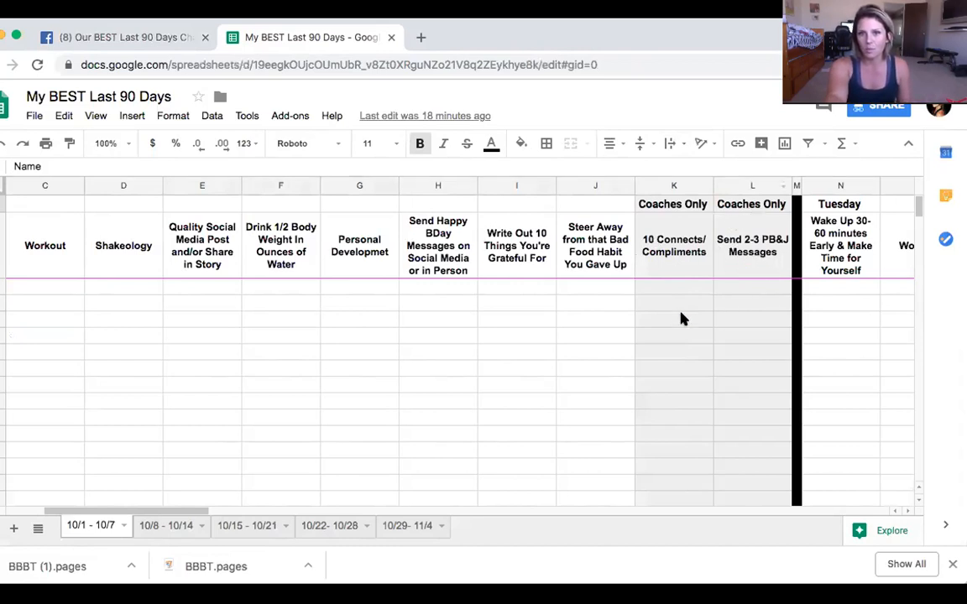
Step: Scroll the 10/1 - 10/7 sheet right past Saturday to the Weekly Participation Percentage column
scroll("left", 3)
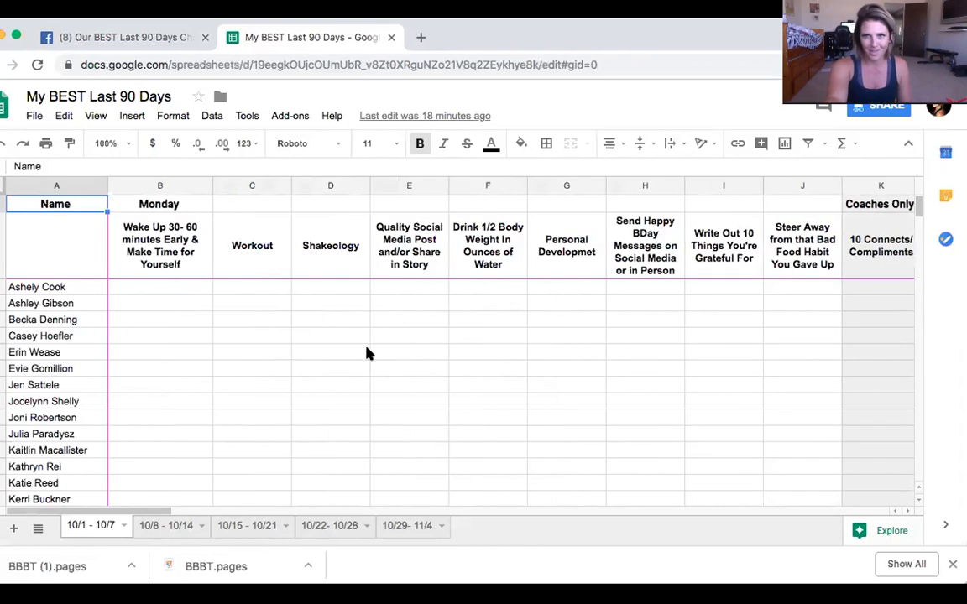
mouse_move(22, 252)
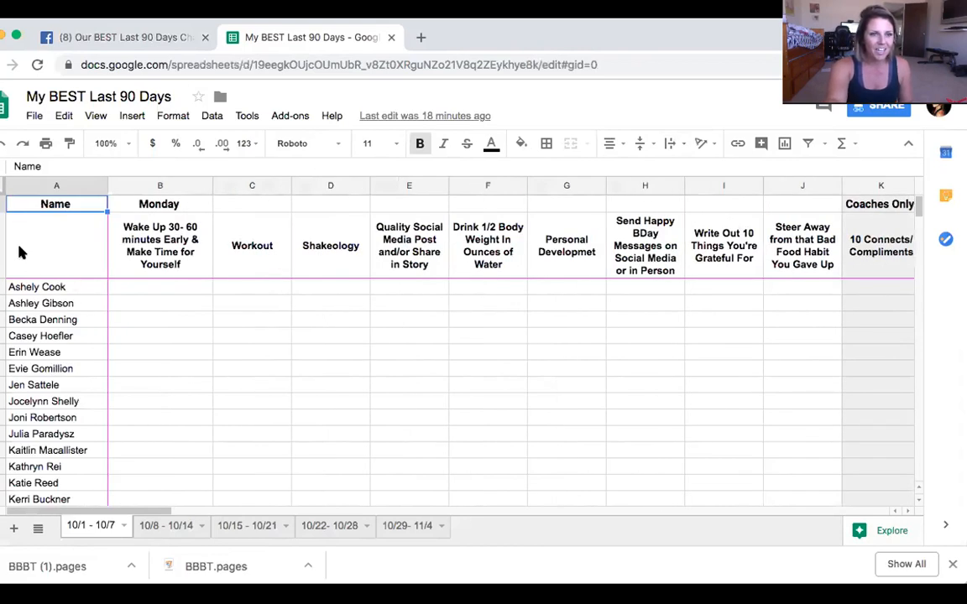
scroll("right", 3)
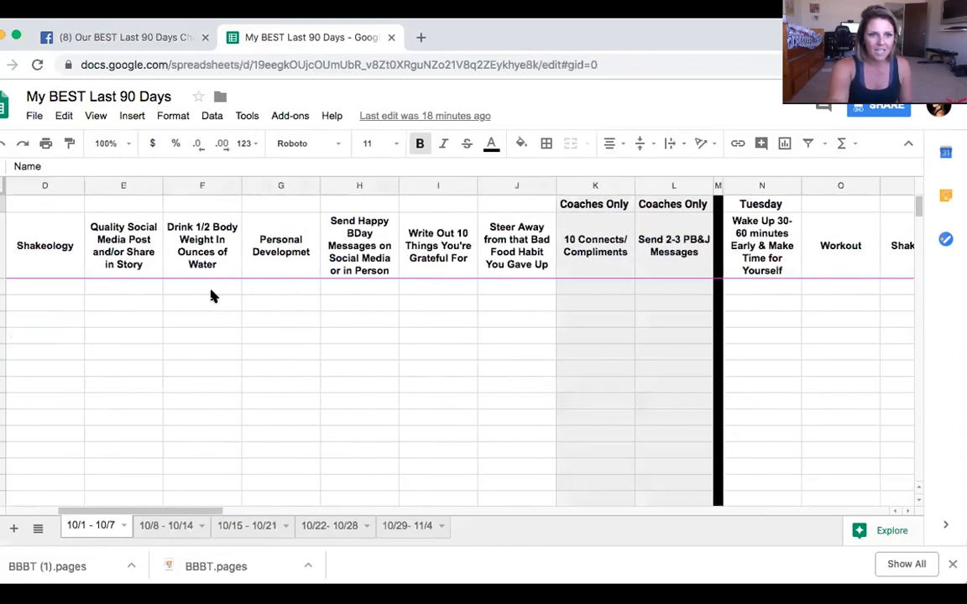
scroll("right", 3)
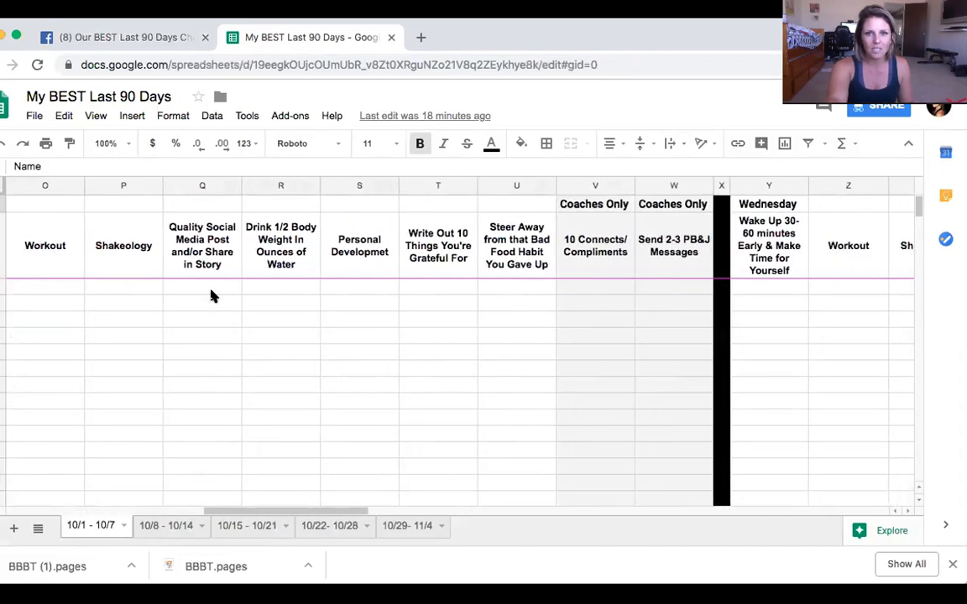
scroll("right", 3)
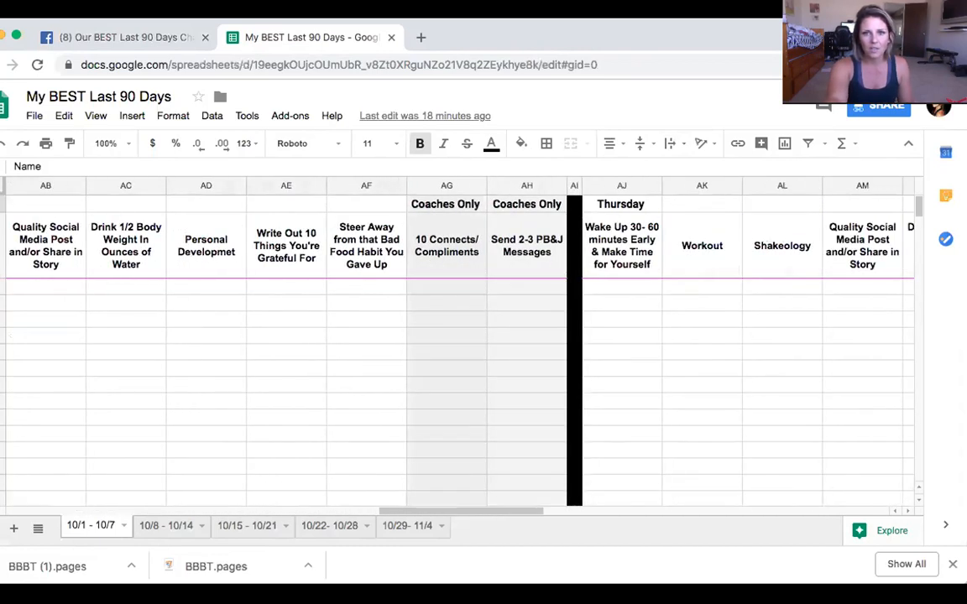
scroll("right", 3)
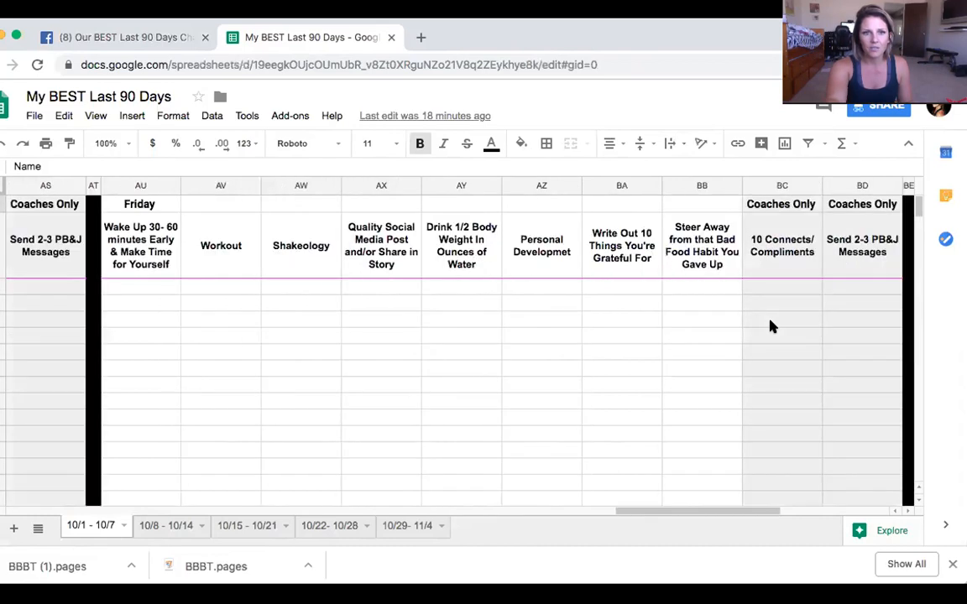
scroll("right", 3)
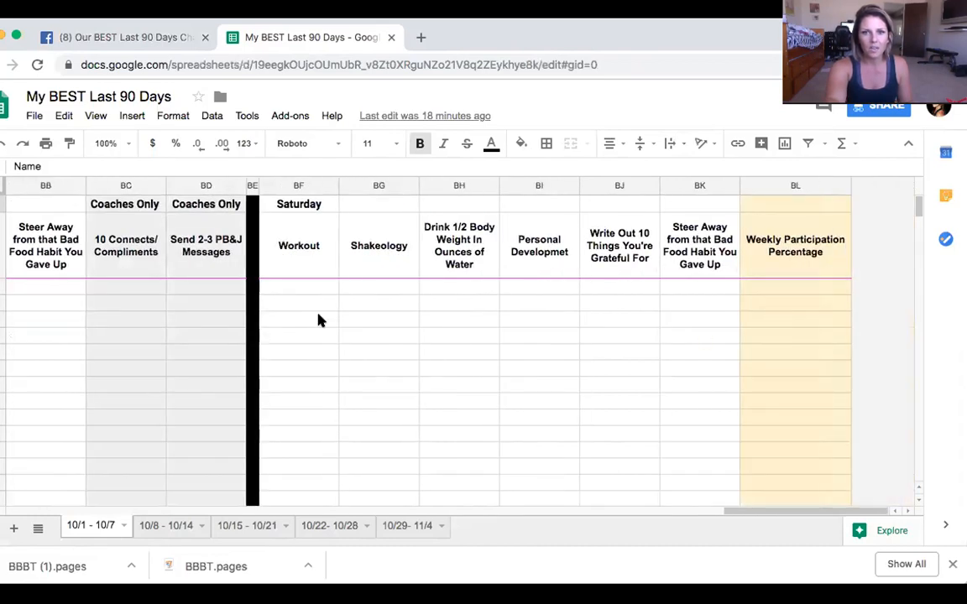
mouse_move(624, 227)
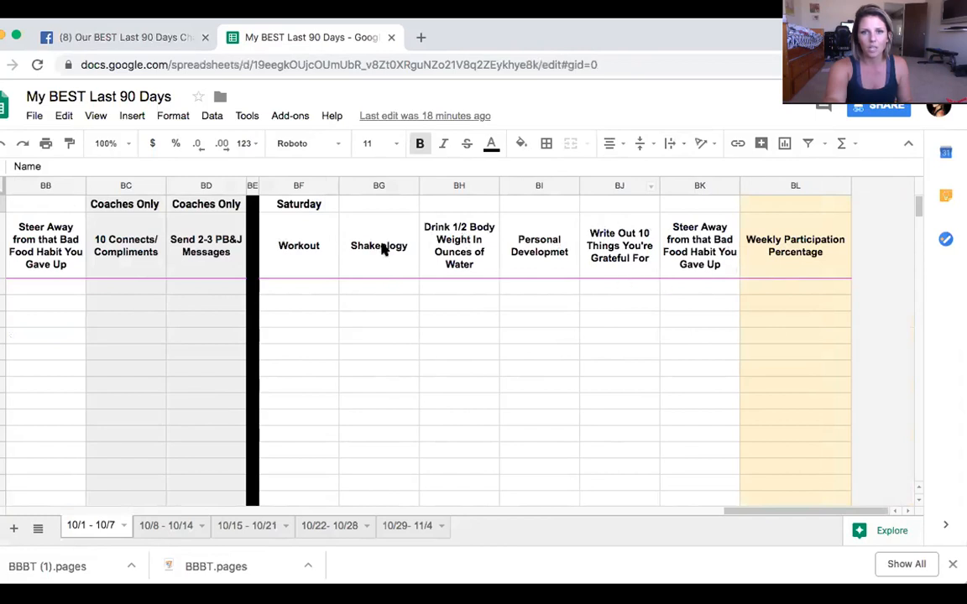
mouse_move(796, 289)
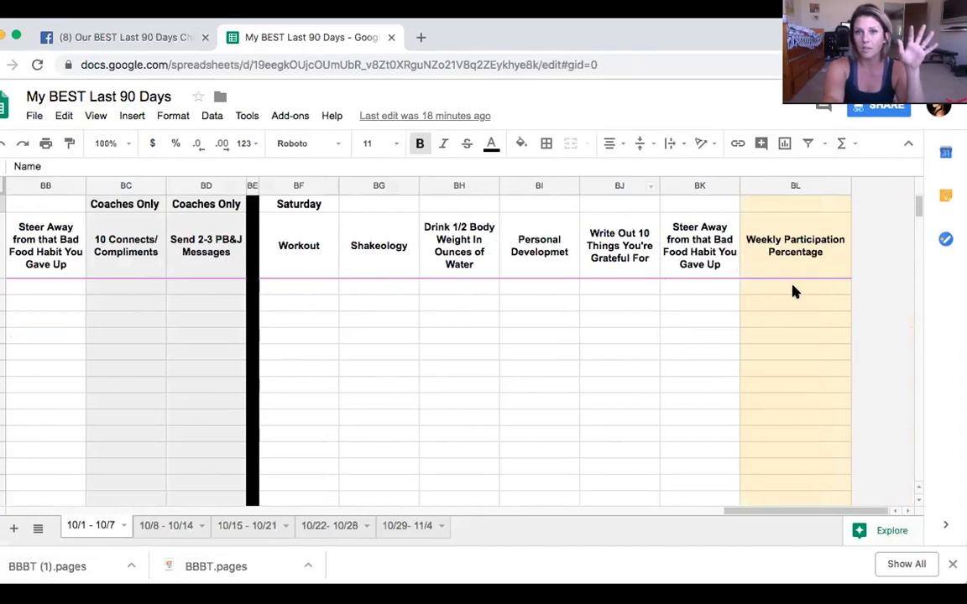
mouse_move(791, 292)
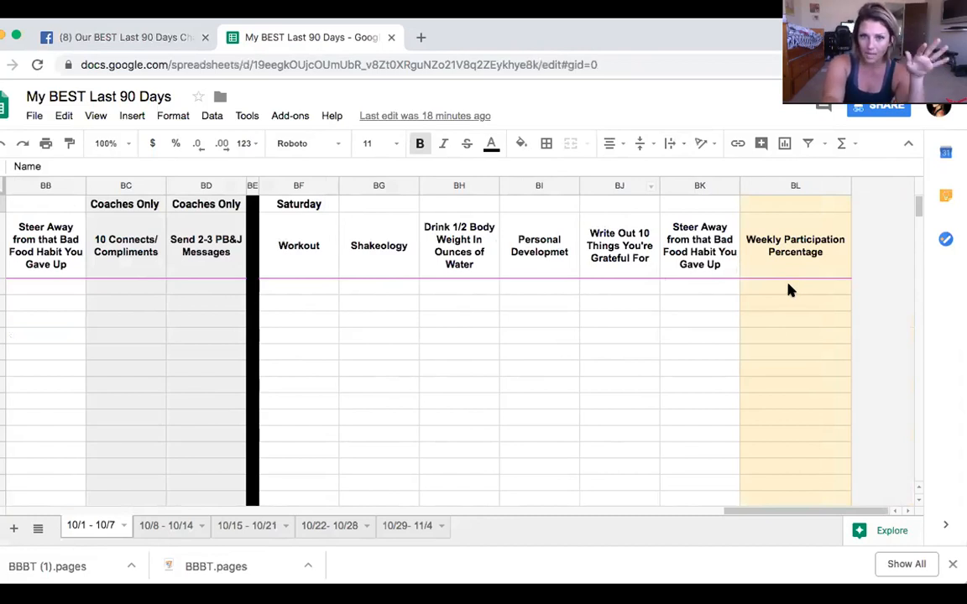
mouse_move(535, 381)
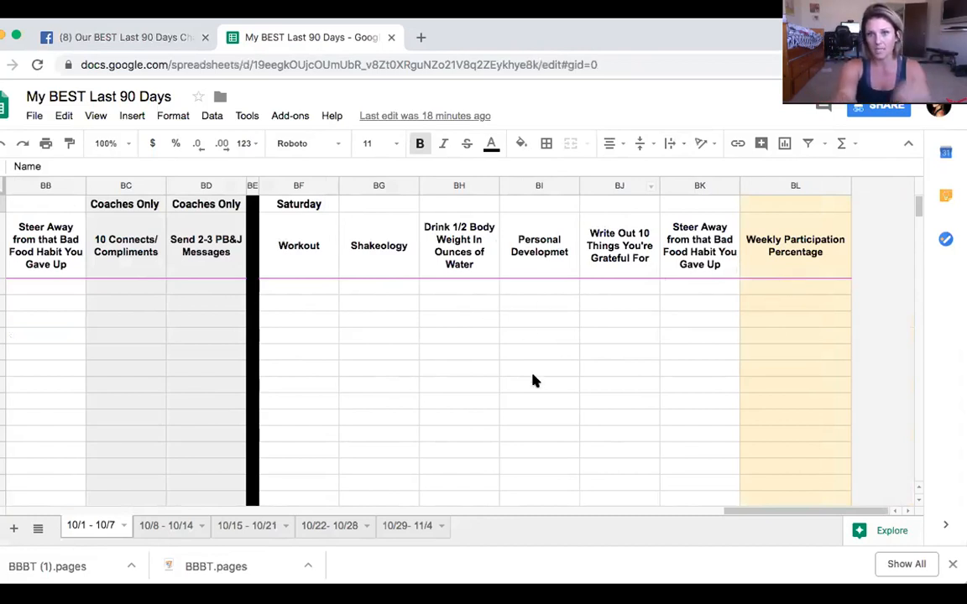
mouse_move(128, 361)
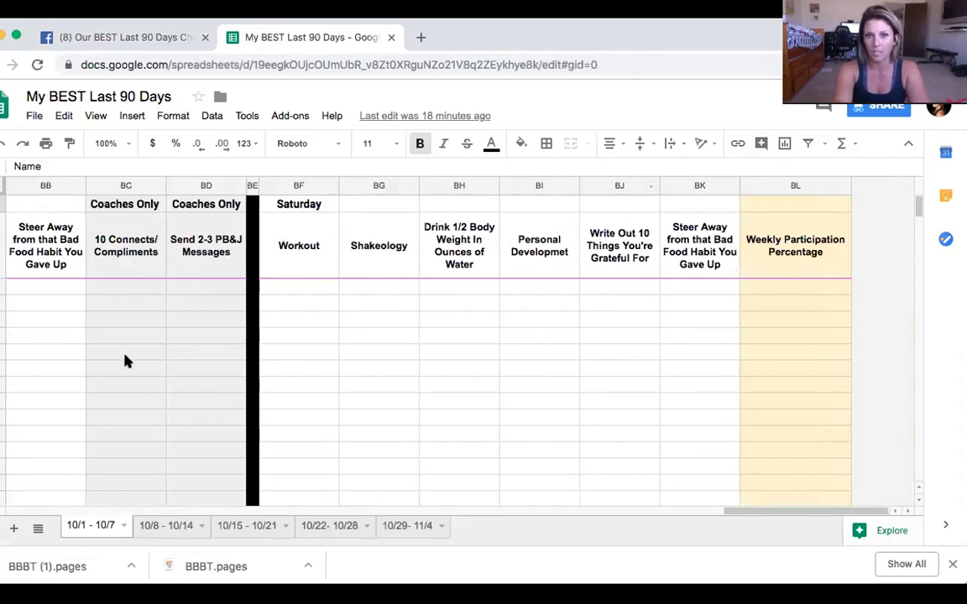
scroll("left", 3)
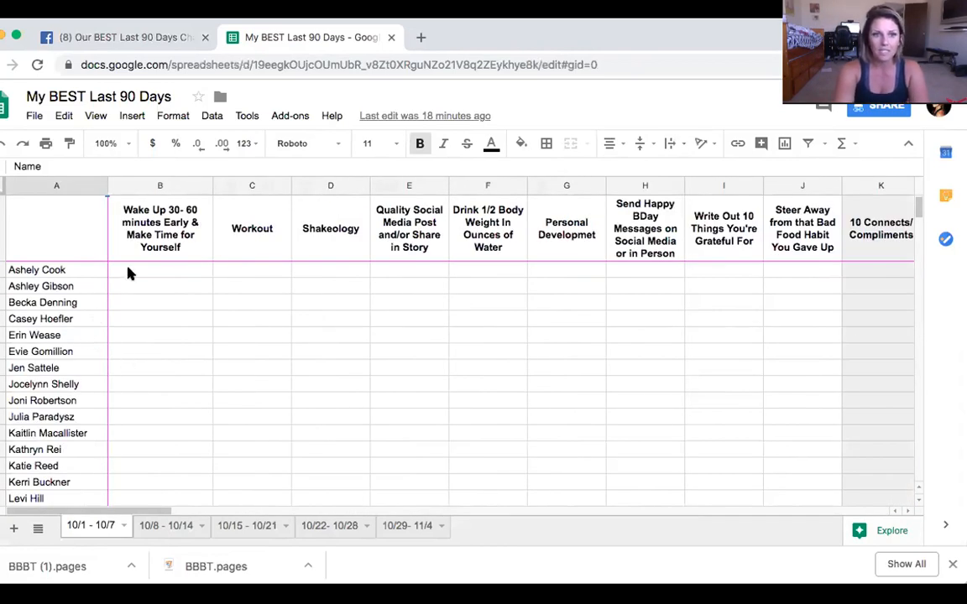
left_click(159, 268)
type("yes")
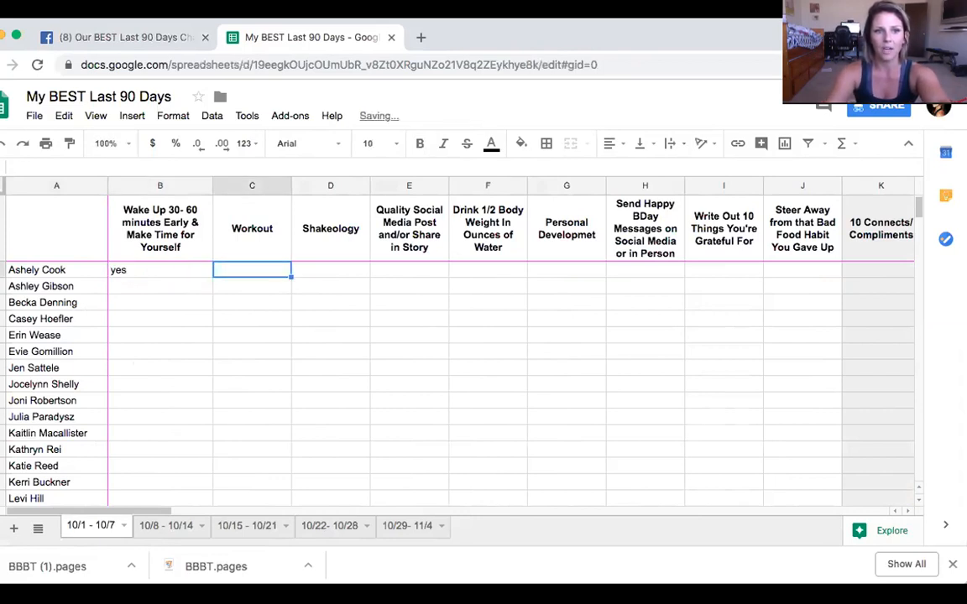
type("y")
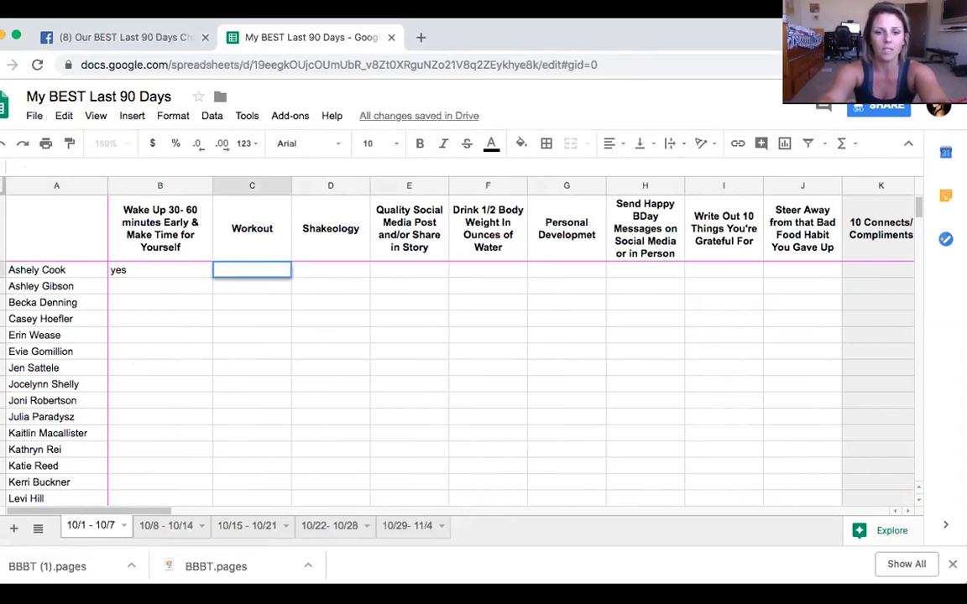
type("80 Day")
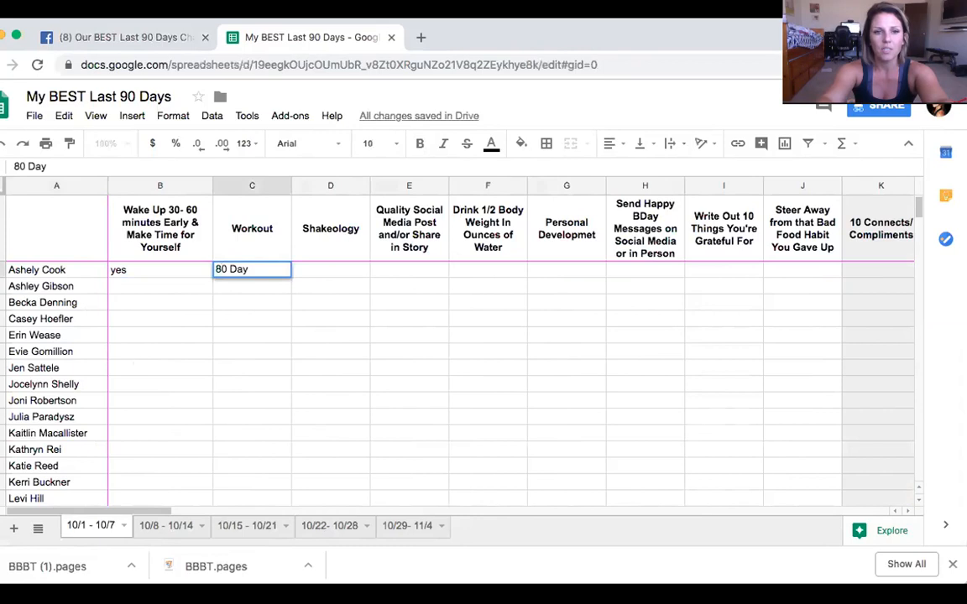
type("Obsesion")
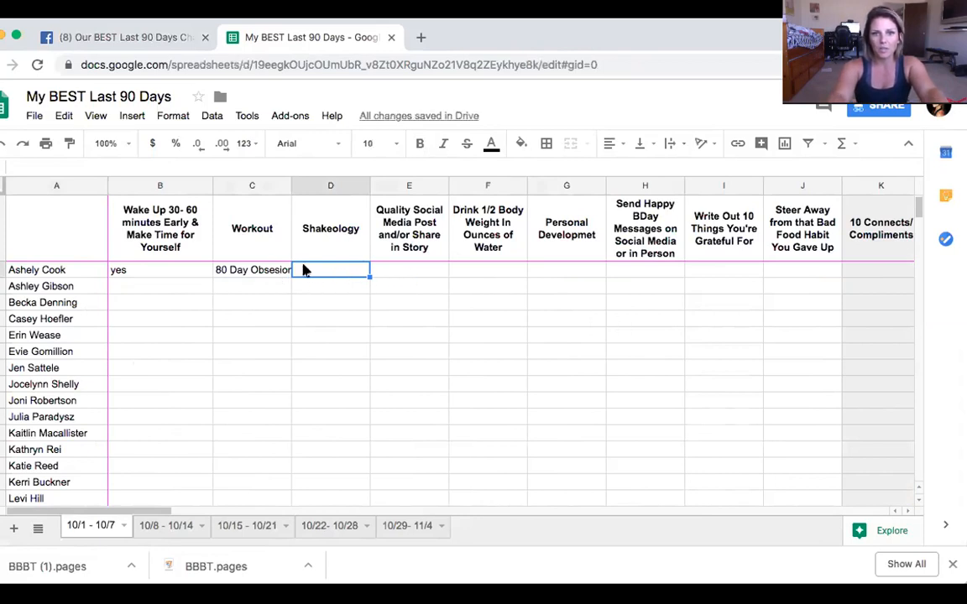
mouse_move(71, 292)
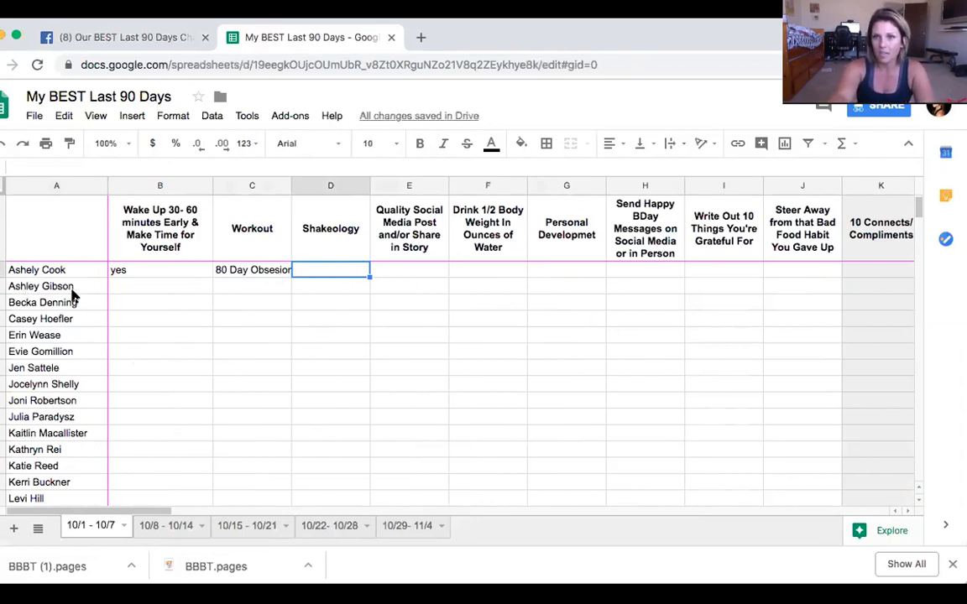
left_click(159, 269)
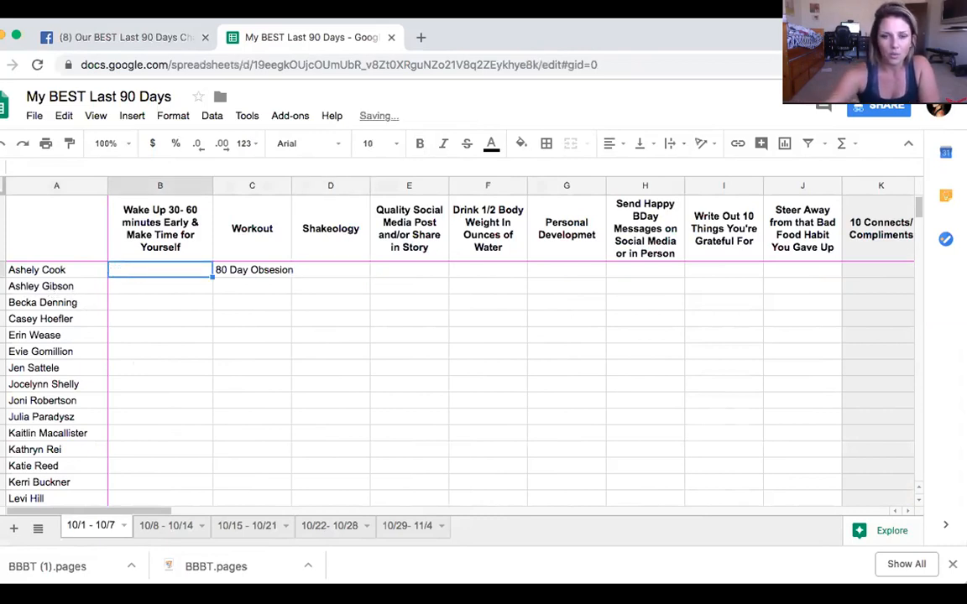
left_click(252, 268)
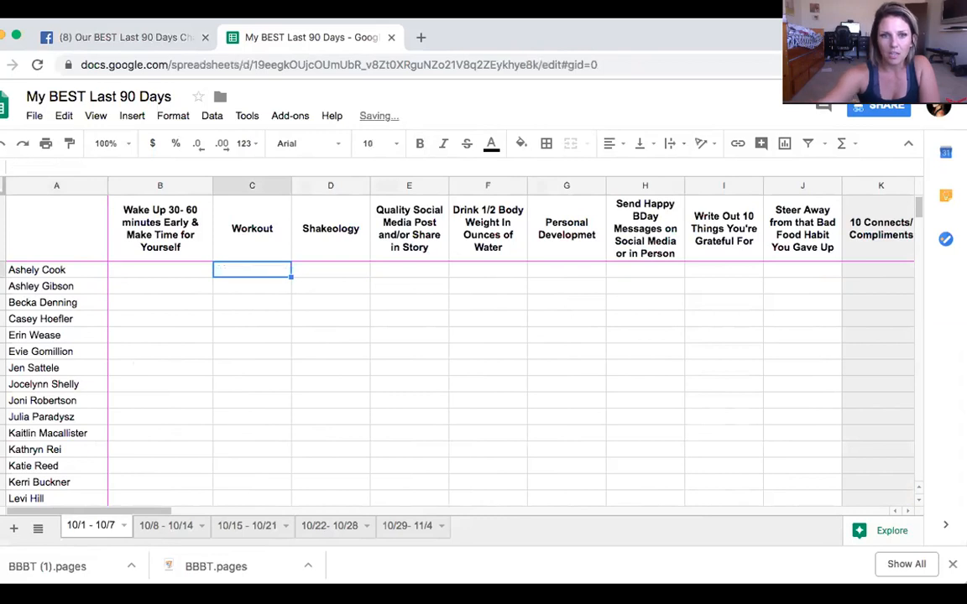
left_click(644, 269)
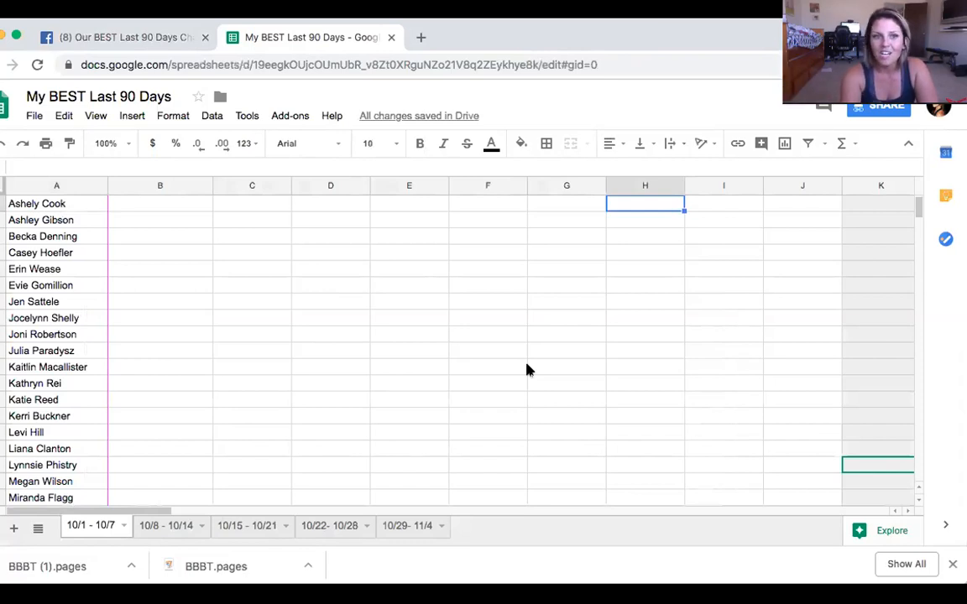
mouse_move(413, 204)
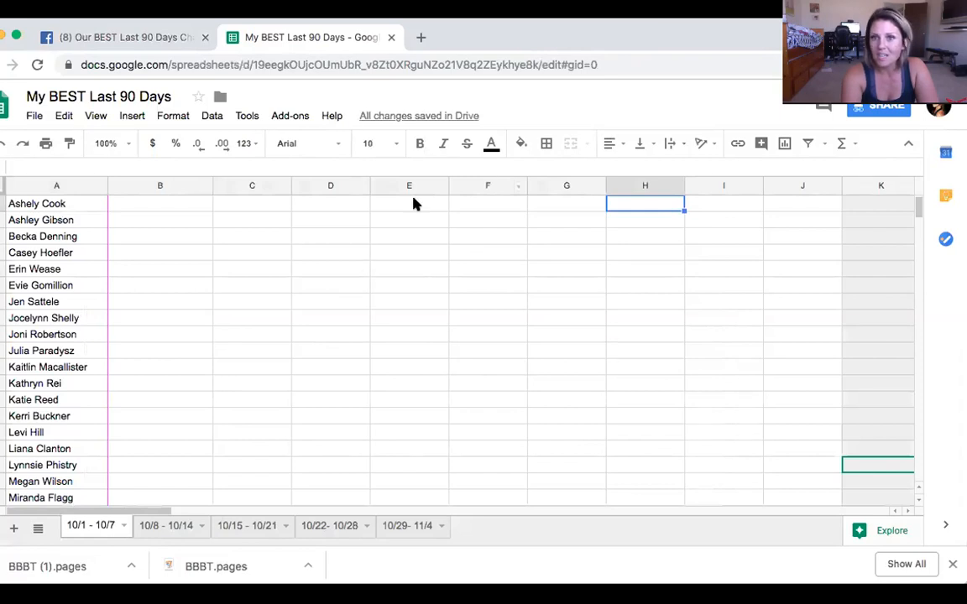
mouse_move(259, 239)
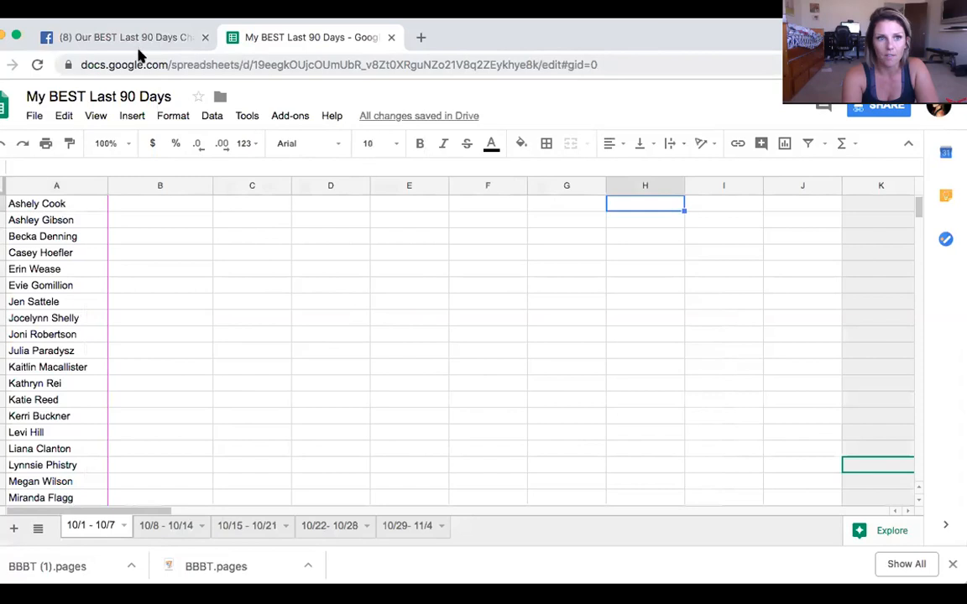
mouse_move(126, 36)
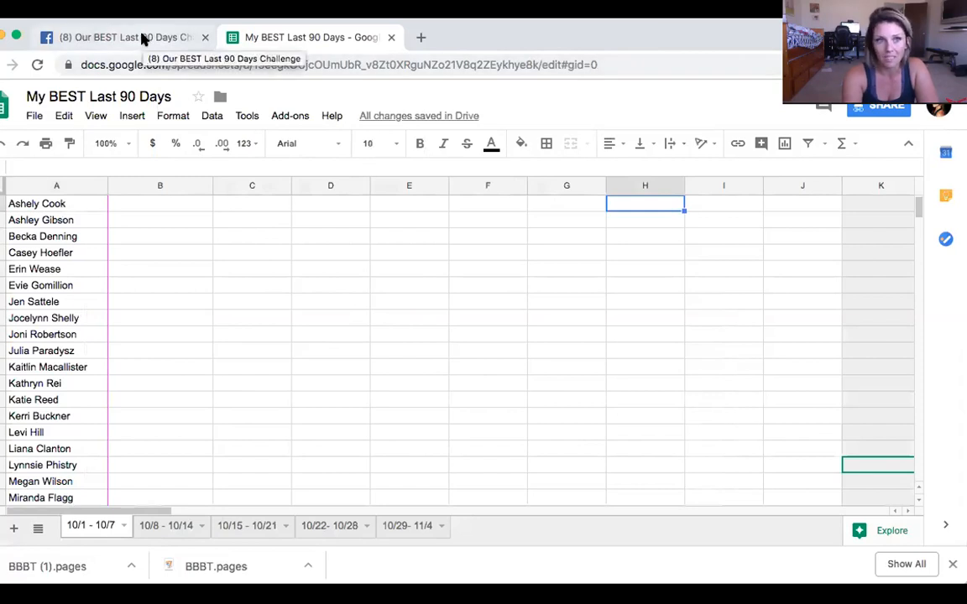
Step: Return to the Facebook group, dismiss the chat and show its Units page
left_click(109, 37)
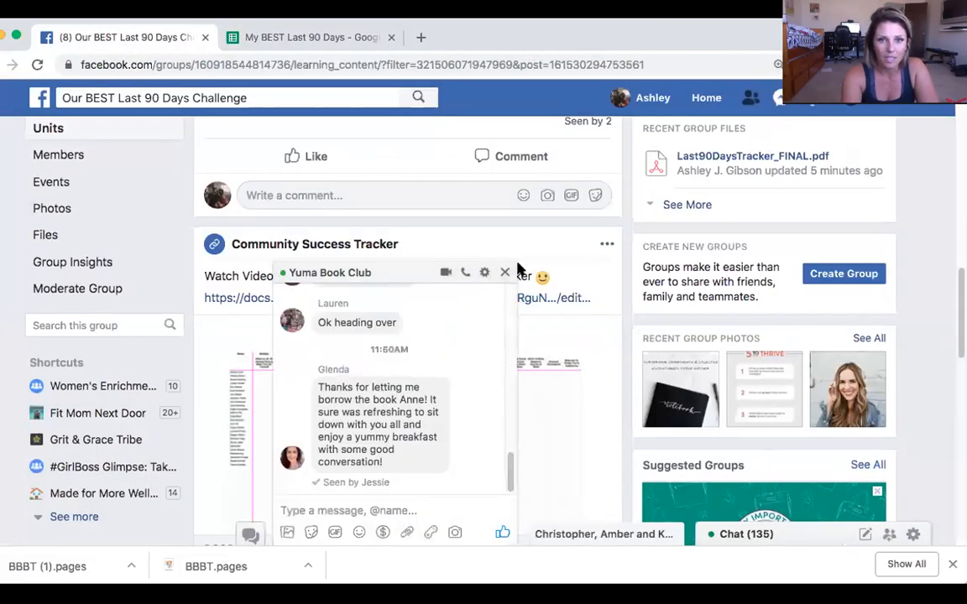
left_click(503, 272)
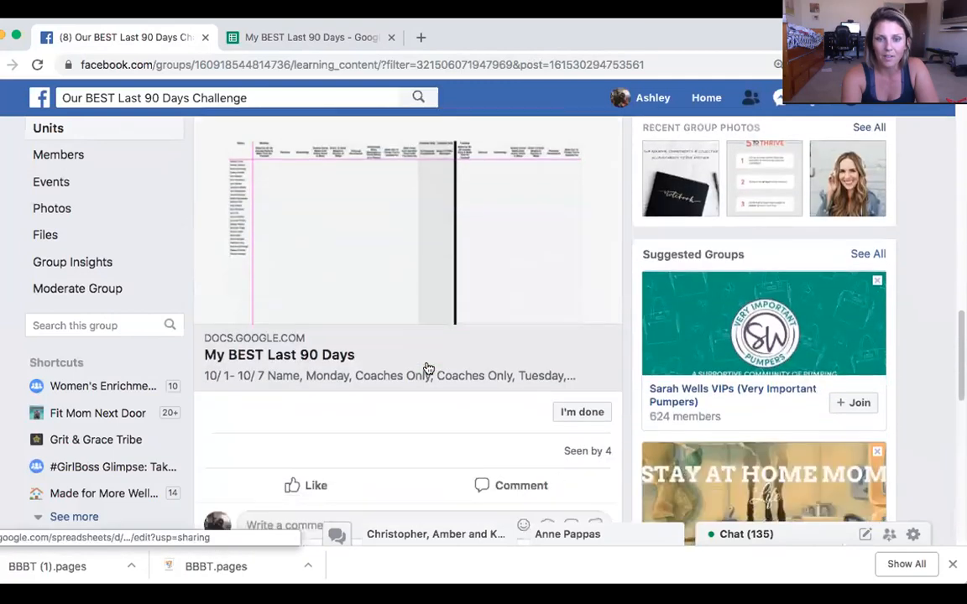
scroll("down", 3)
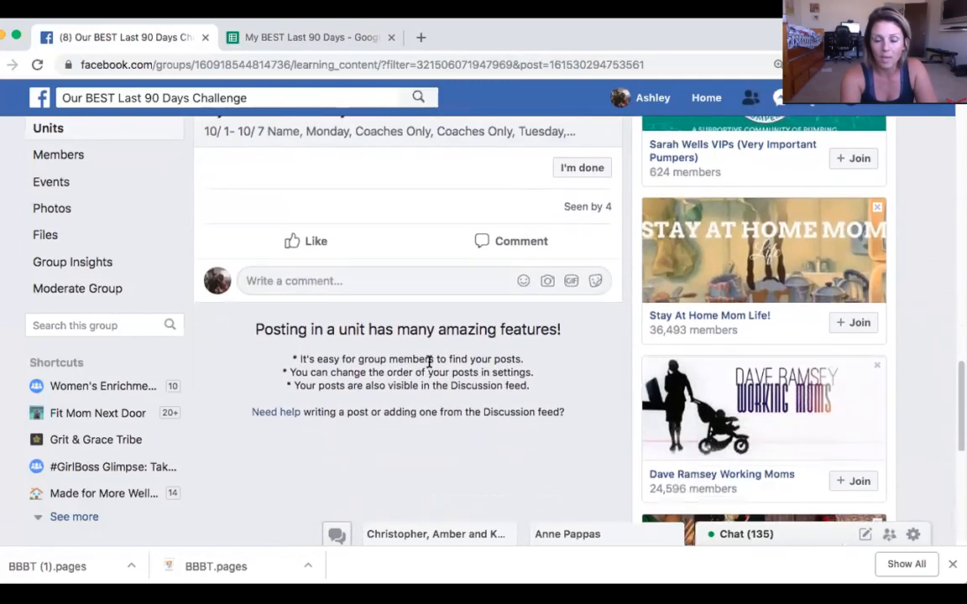
scroll("up", 3)
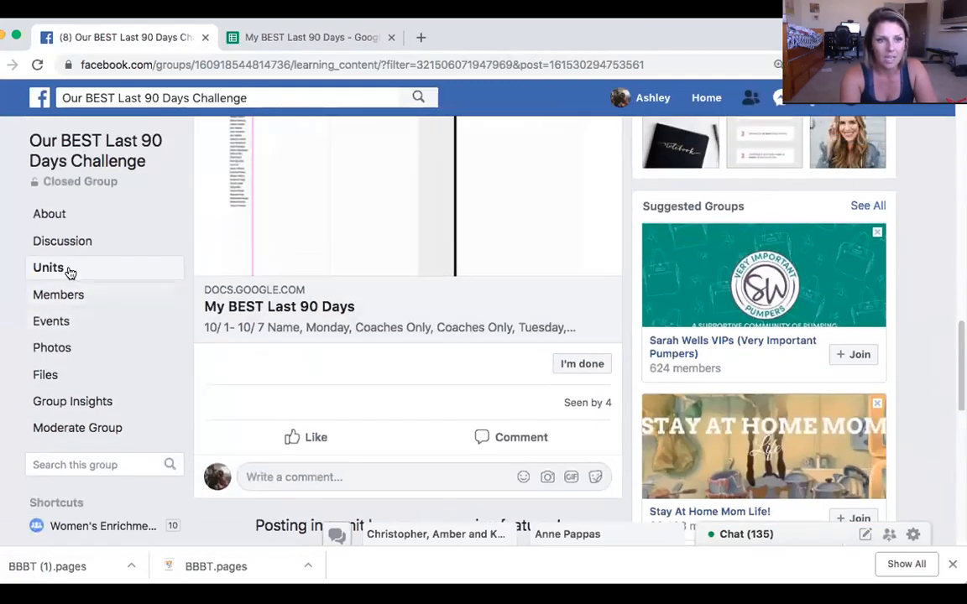
left_click(47, 267)
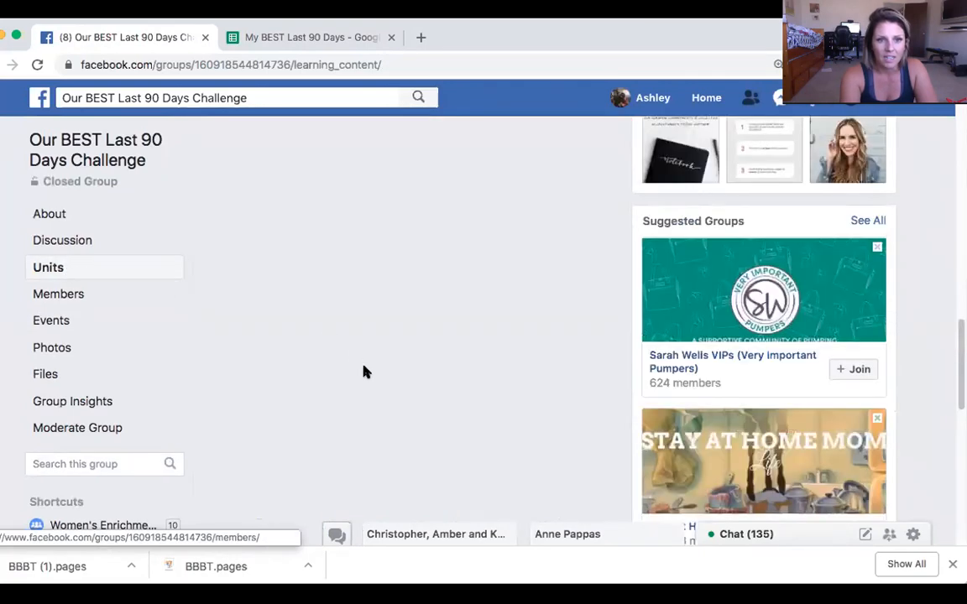
Step: Download the printable tracker from the Last90DaysTracker_FINAL.pdf post
scroll("up", 3)
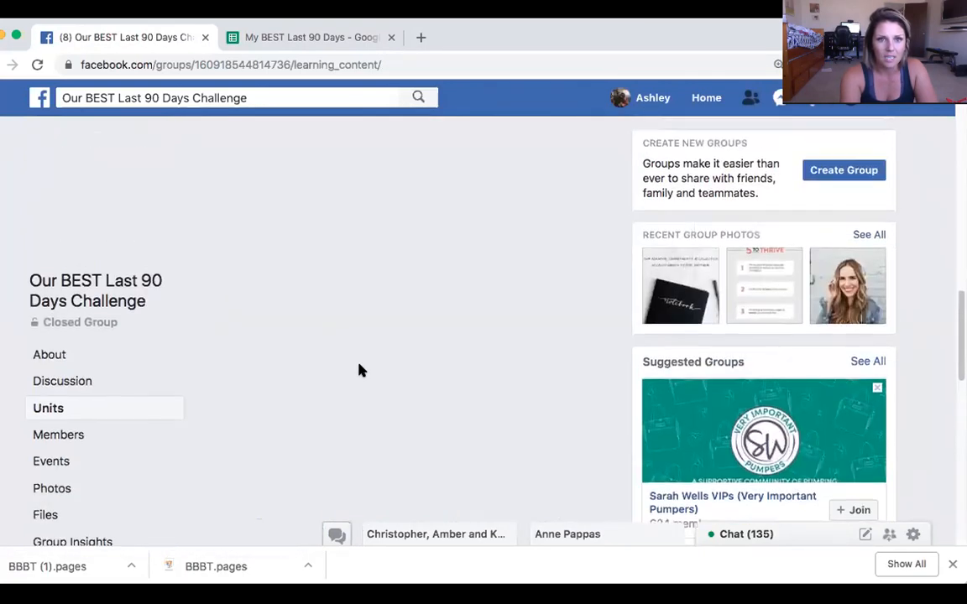
scroll("up", 3)
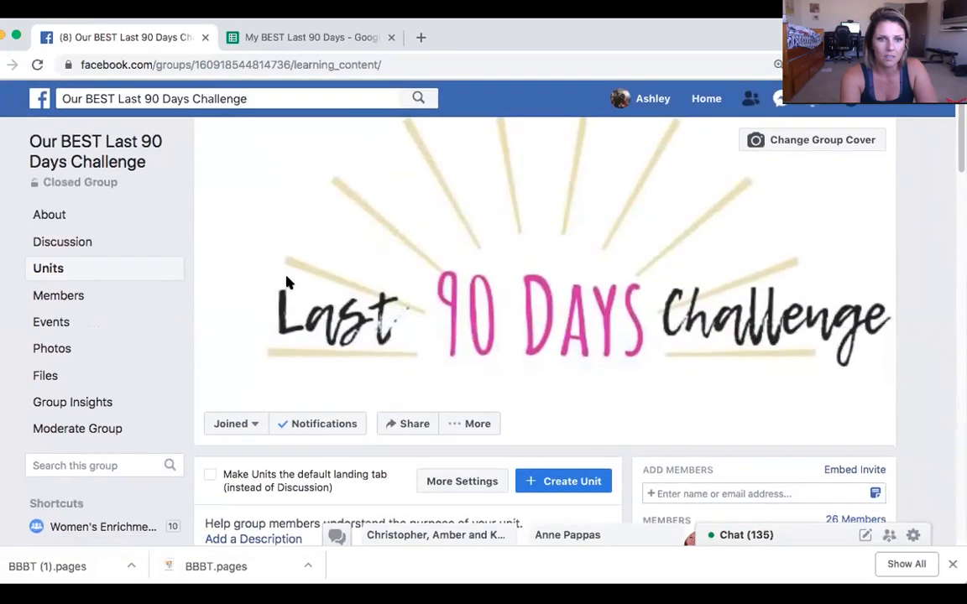
scroll("down", 3)
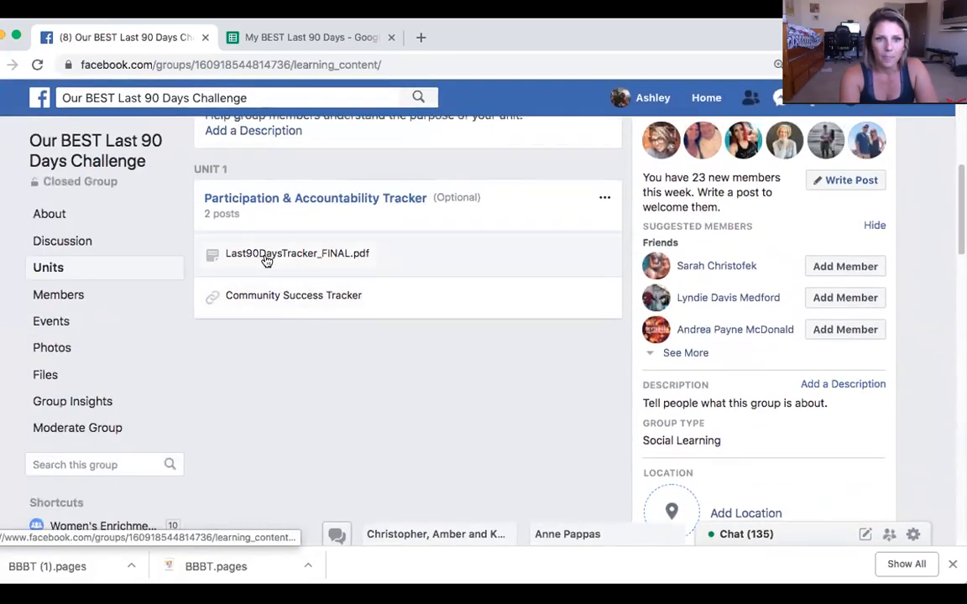
left_click(296, 251)
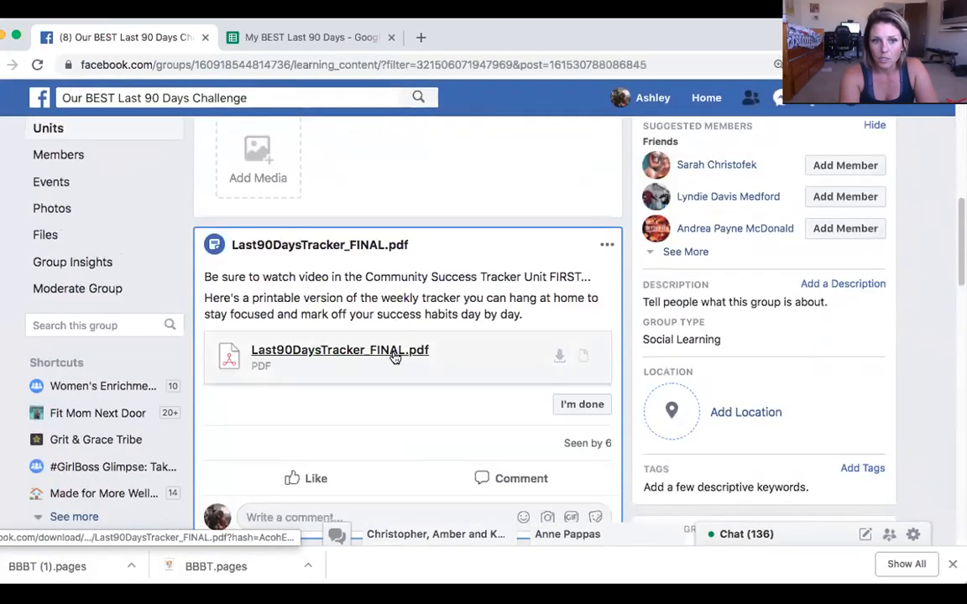
left_click(339, 351)
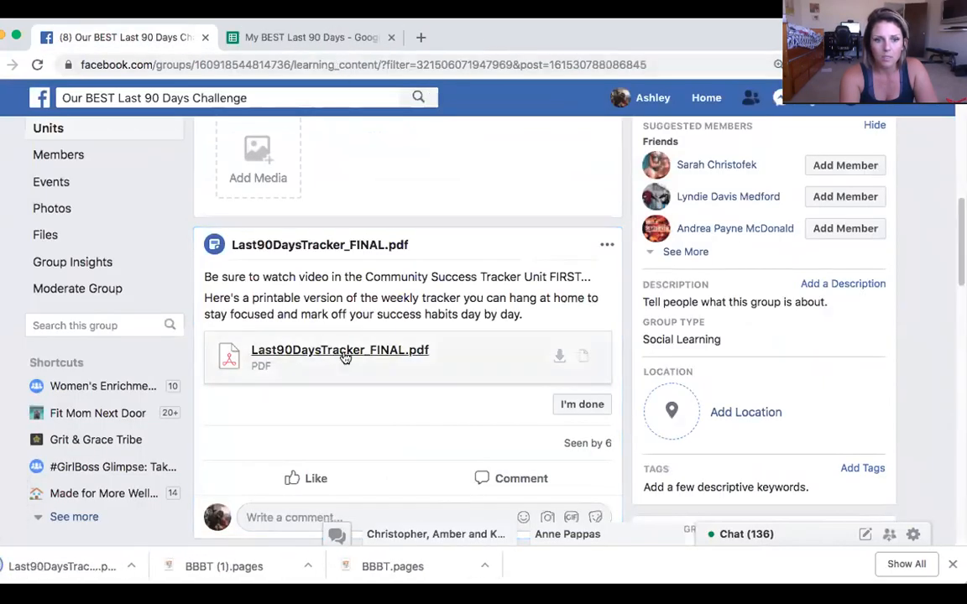
Step: View the downloaded Last90DaysTracker_FINAL.pdf weekly habit grid in Chrome's PDF viewer
left_click(339, 351)
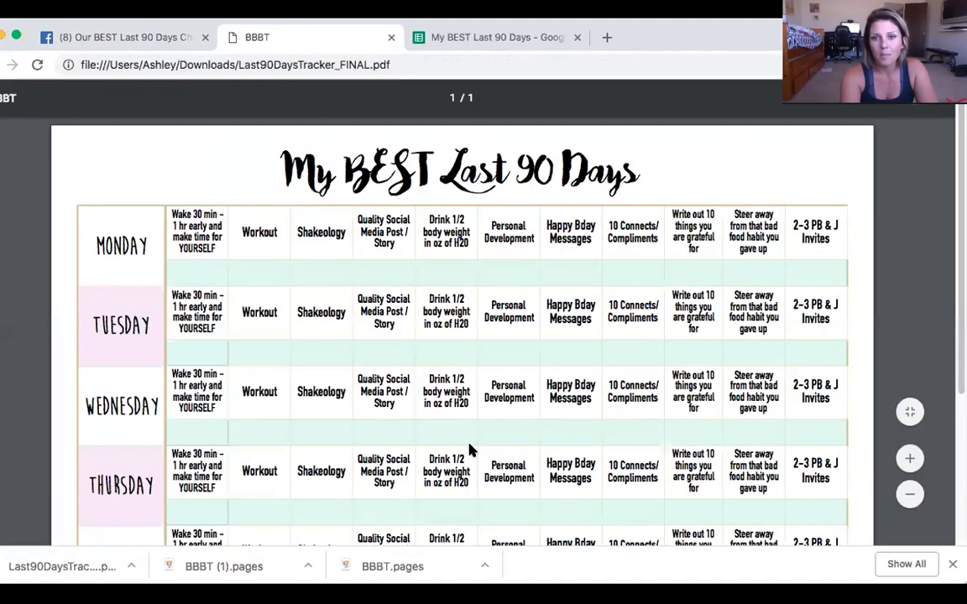
scroll("up", 3)
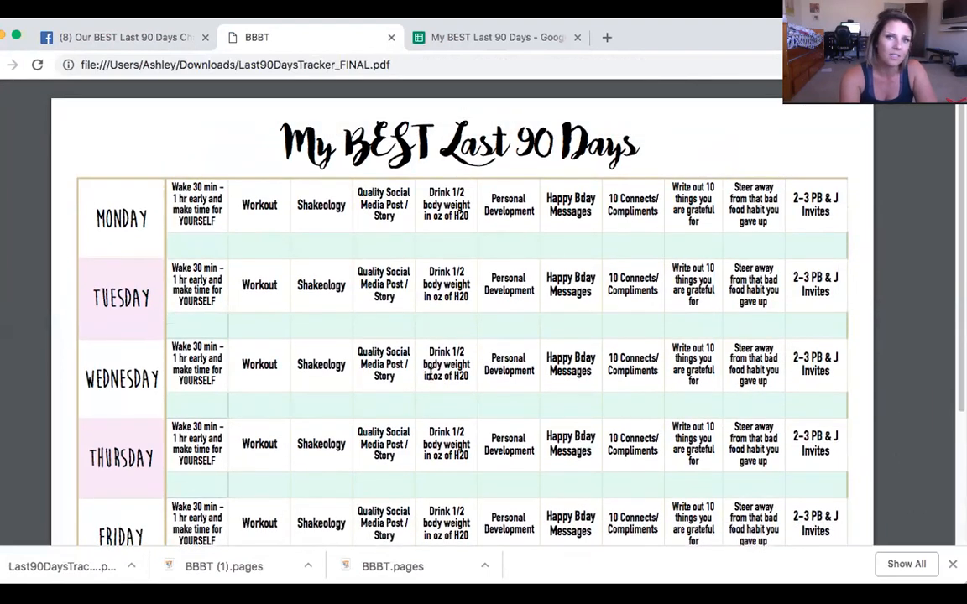
mouse_move(188, 248)
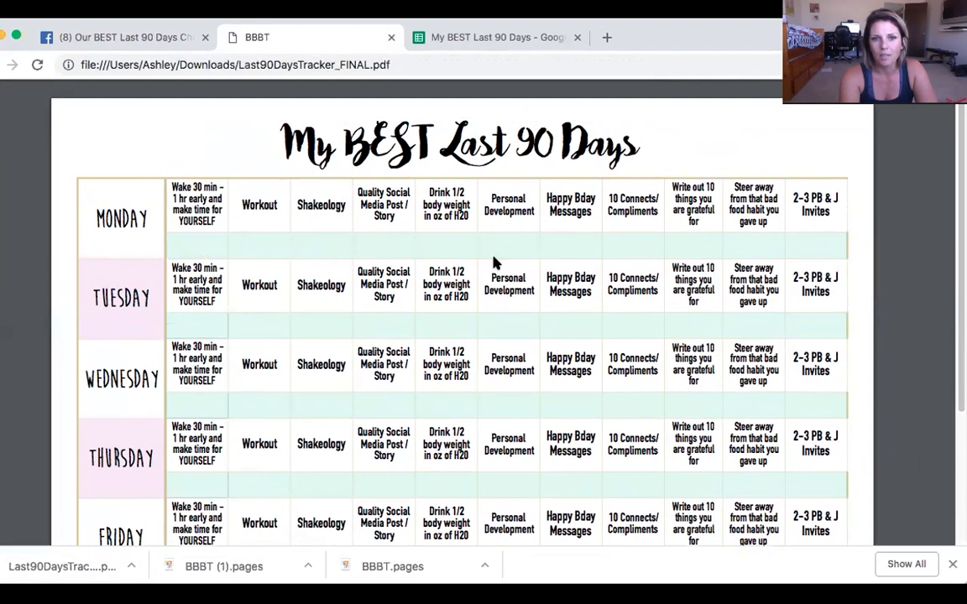
mouse_move(792, 292)
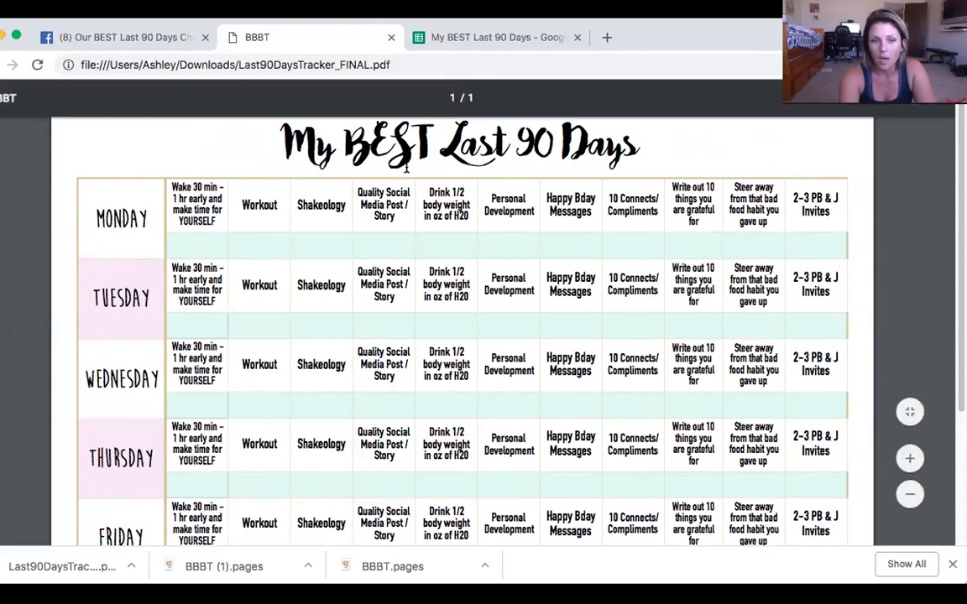
mouse_move(667, 215)
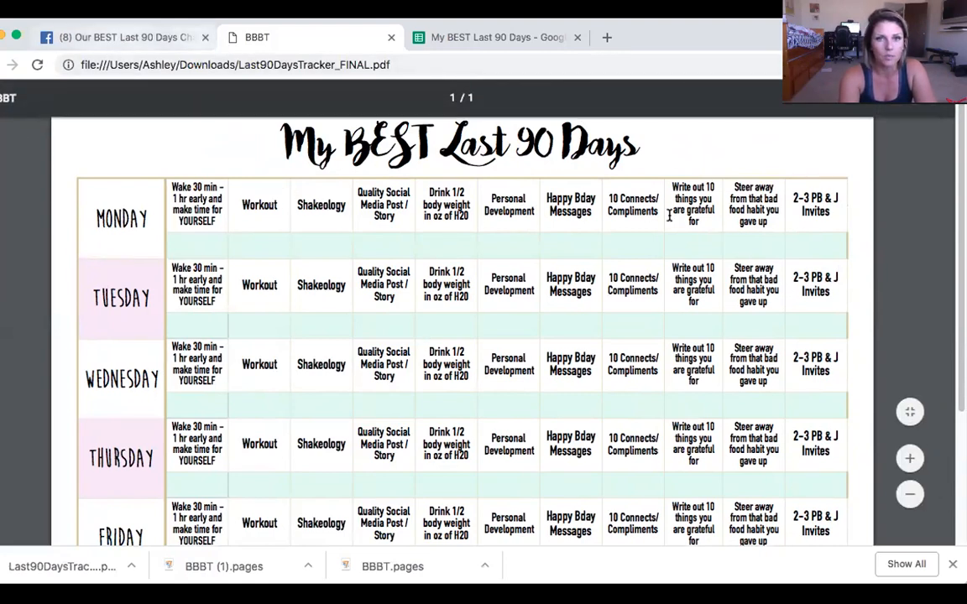